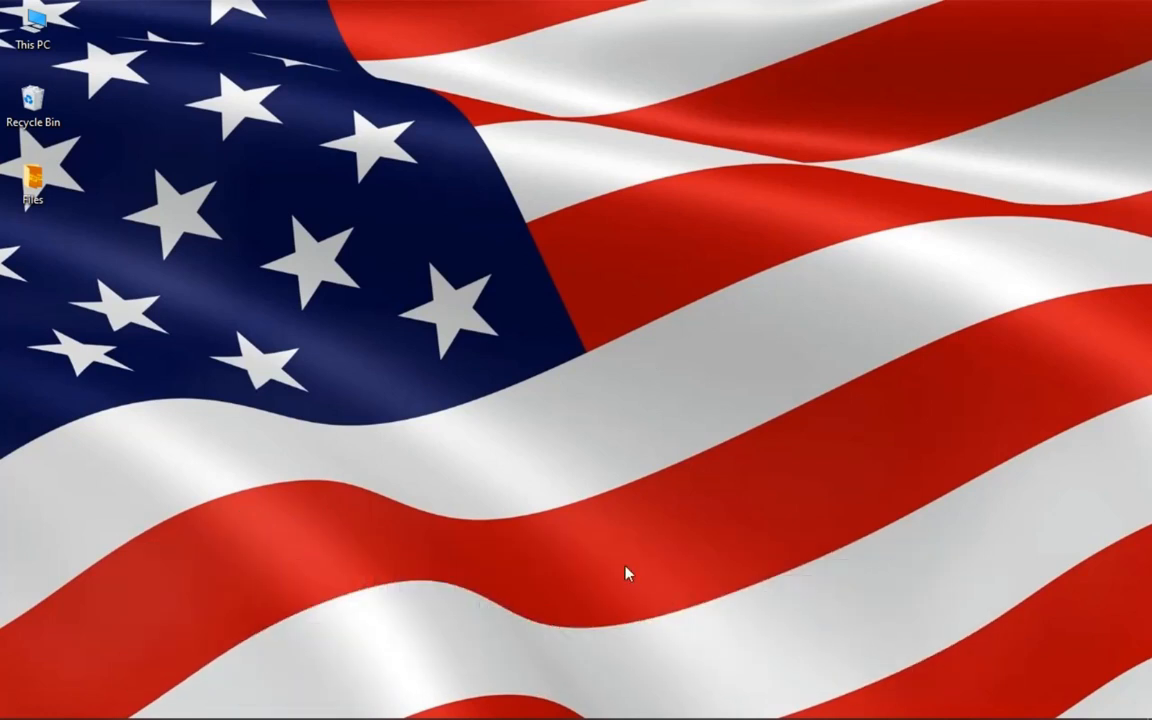
Launch Google Chrome from the desktop, landing on a new tab with the Google search page
left_click(372, 700)
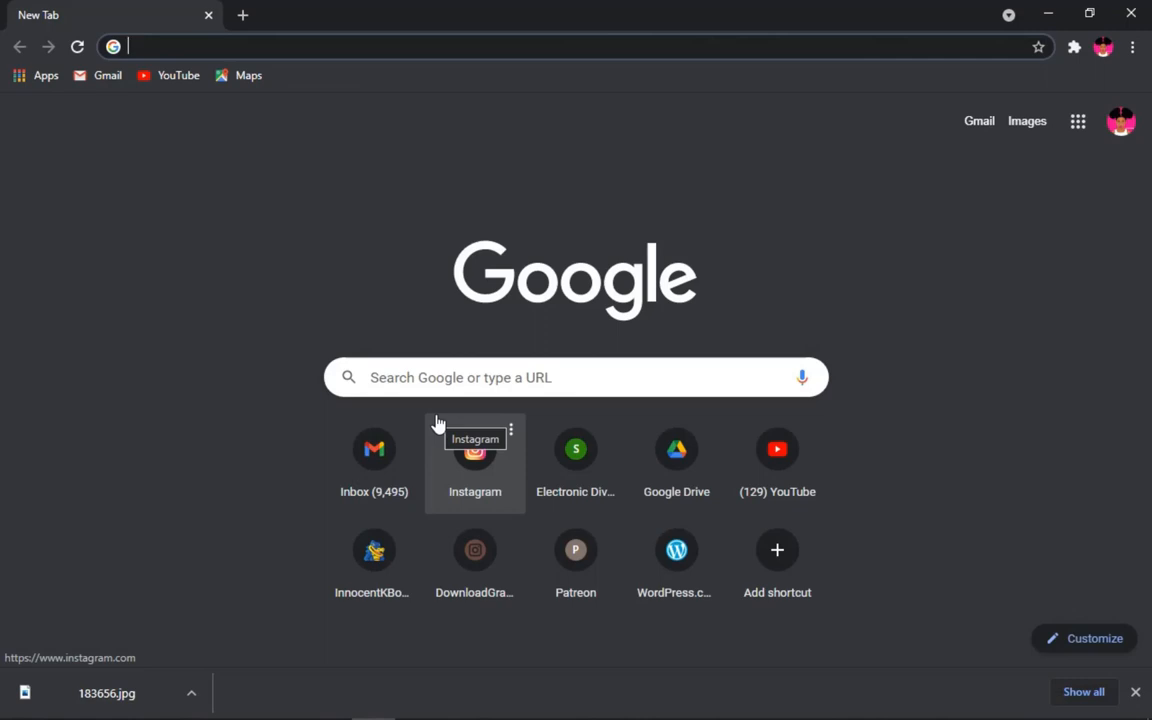
mouse_move(288, 184)
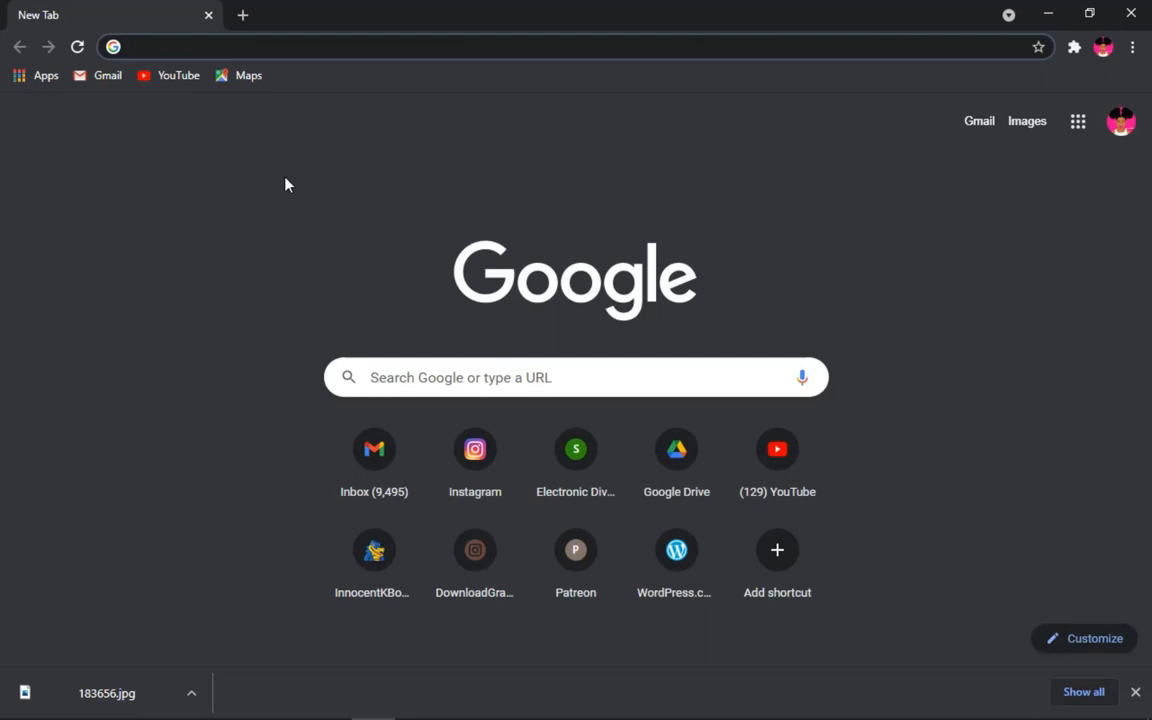
left_click(400, 46)
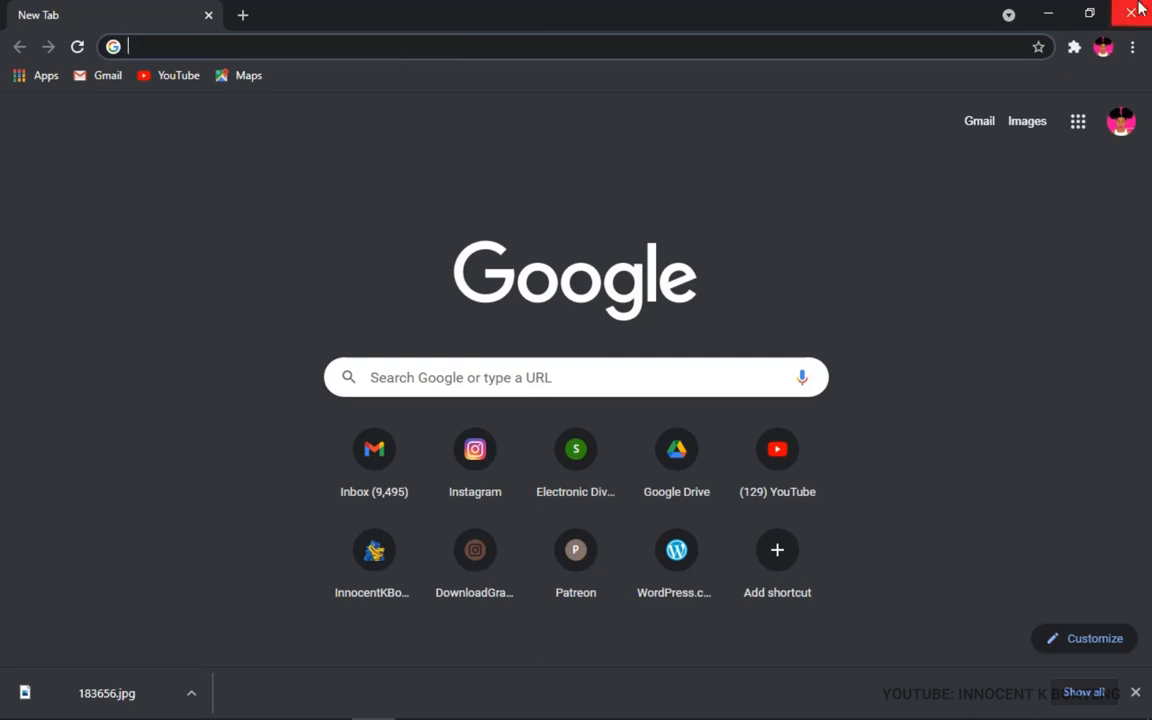
mouse_move(676, 68)
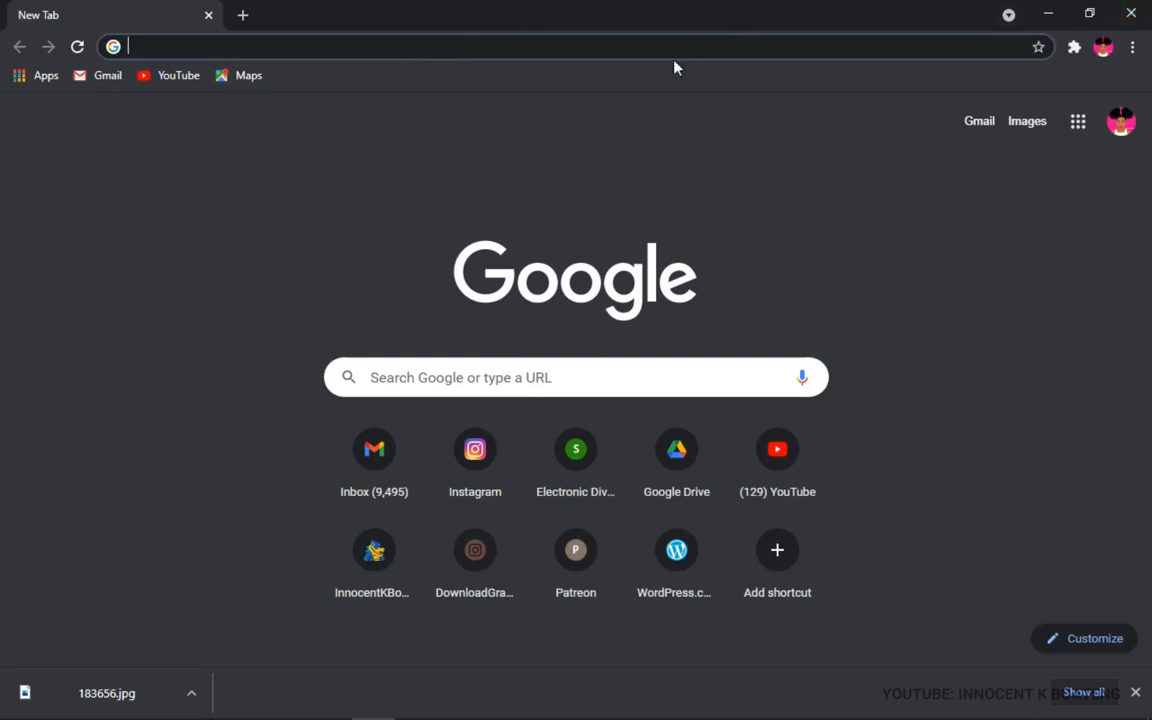
Go to dvprogram.state.gov by entering 'dv' and accepting the address suggestion
type("dv")
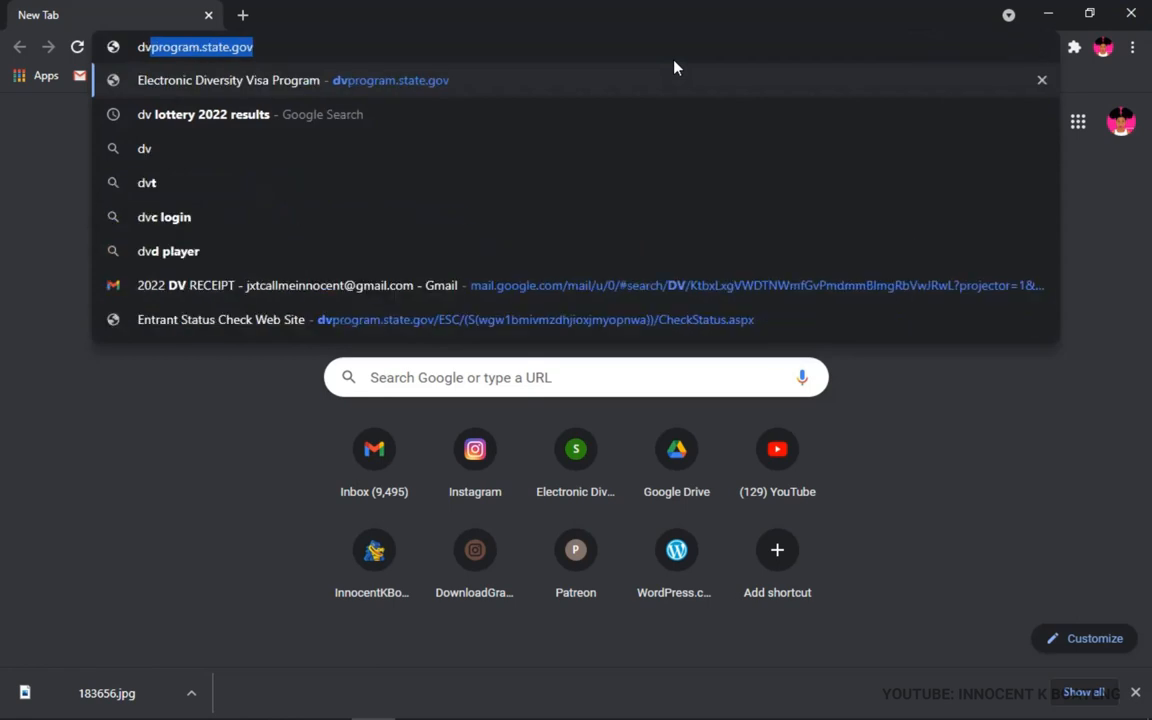
mouse_move(670, 88)
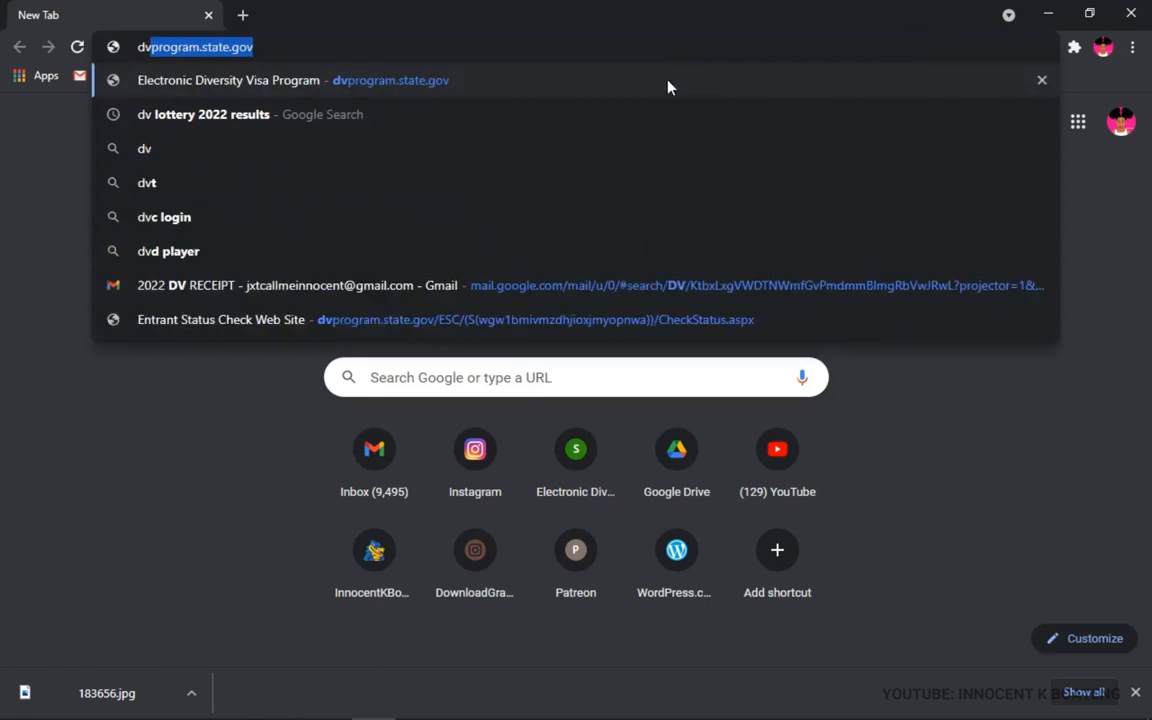
key("Enter")
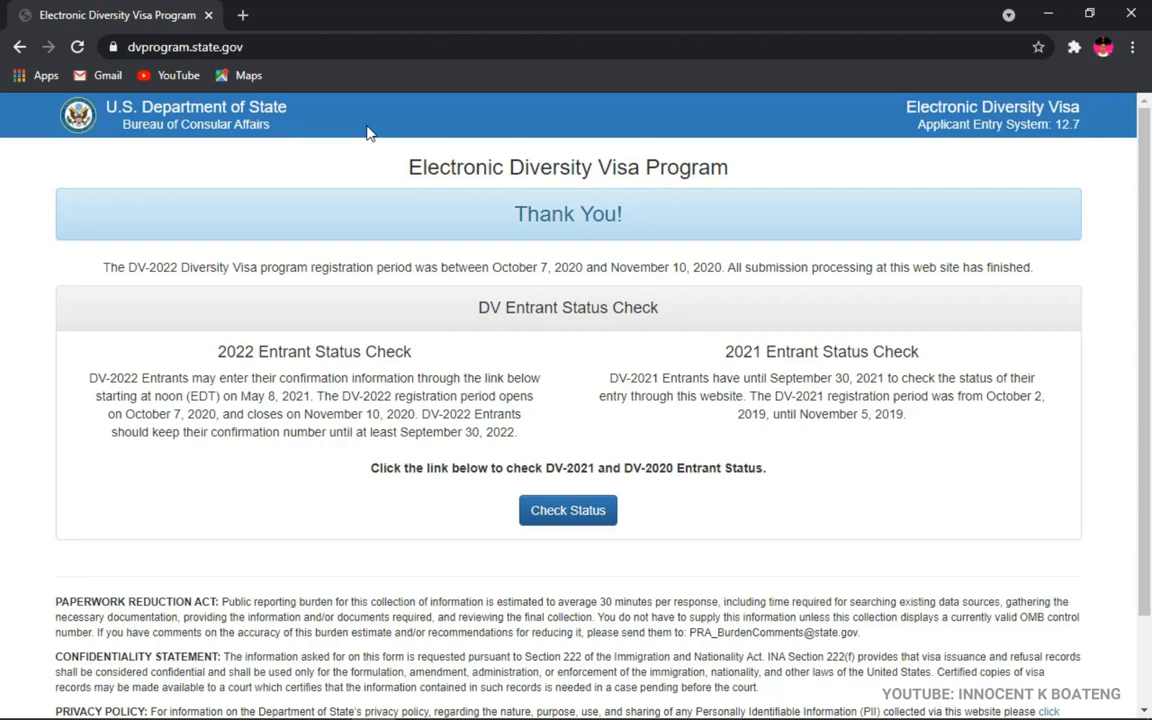
mouse_move(480, 220)
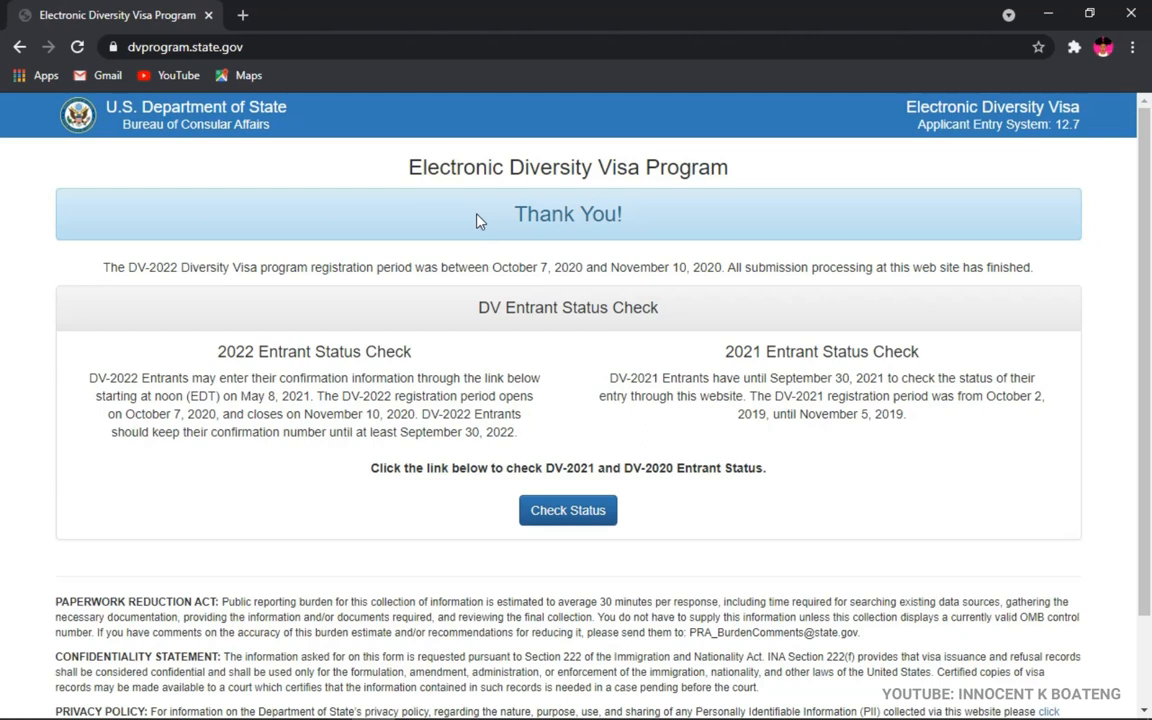
mouse_move(588, 328)
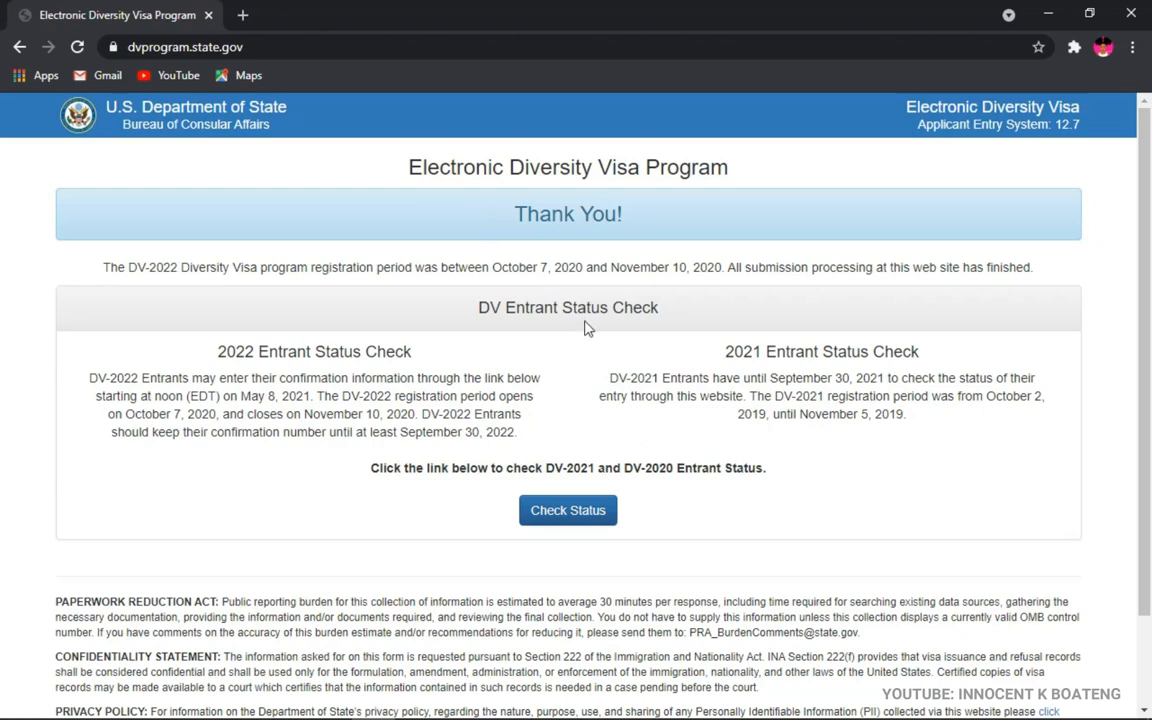
mouse_move(594, 356)
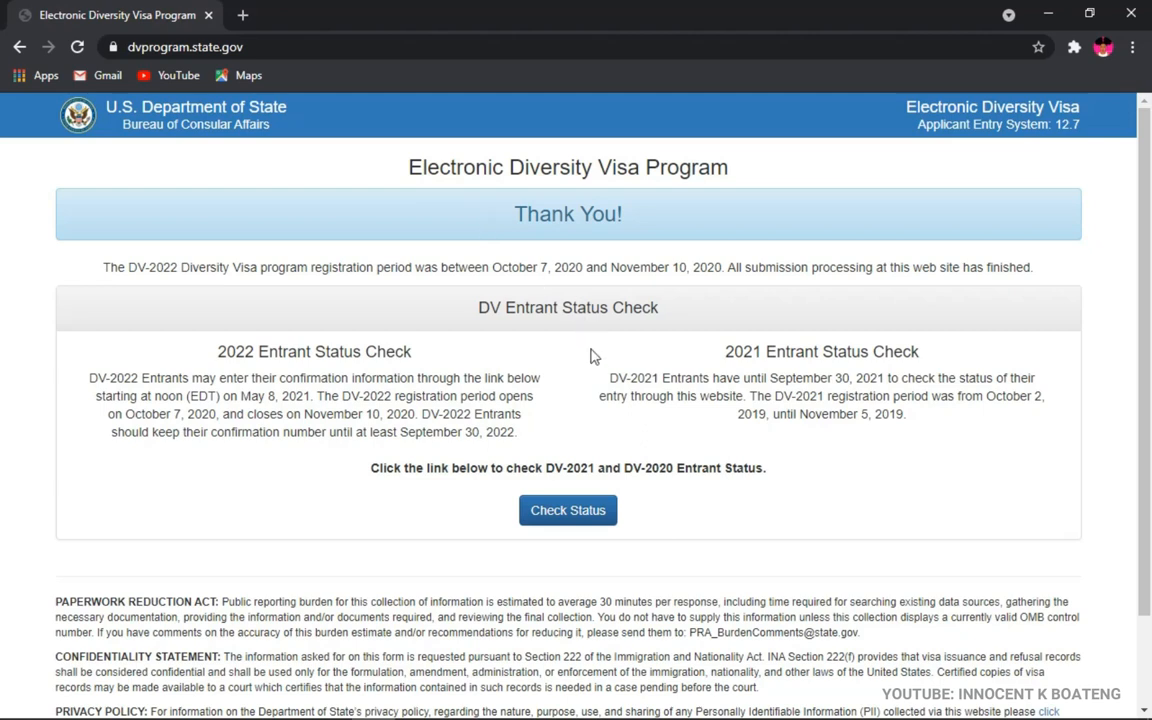
mouse_move(564, 272)
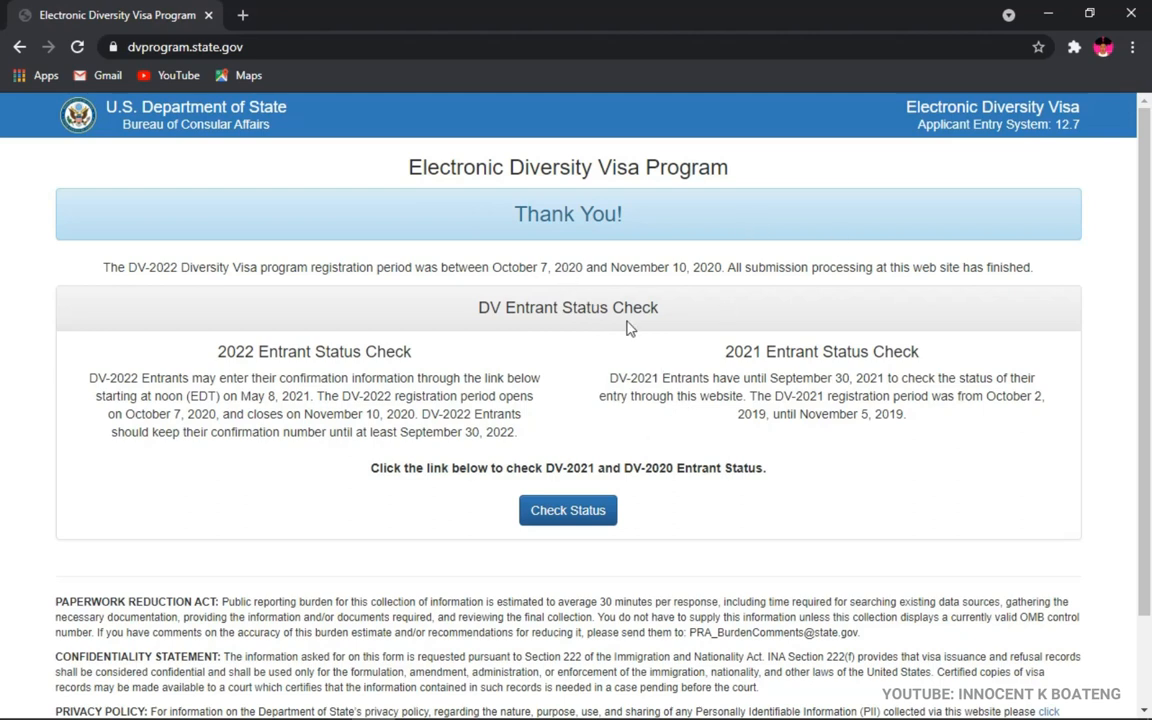
mouse_move(210, 414)
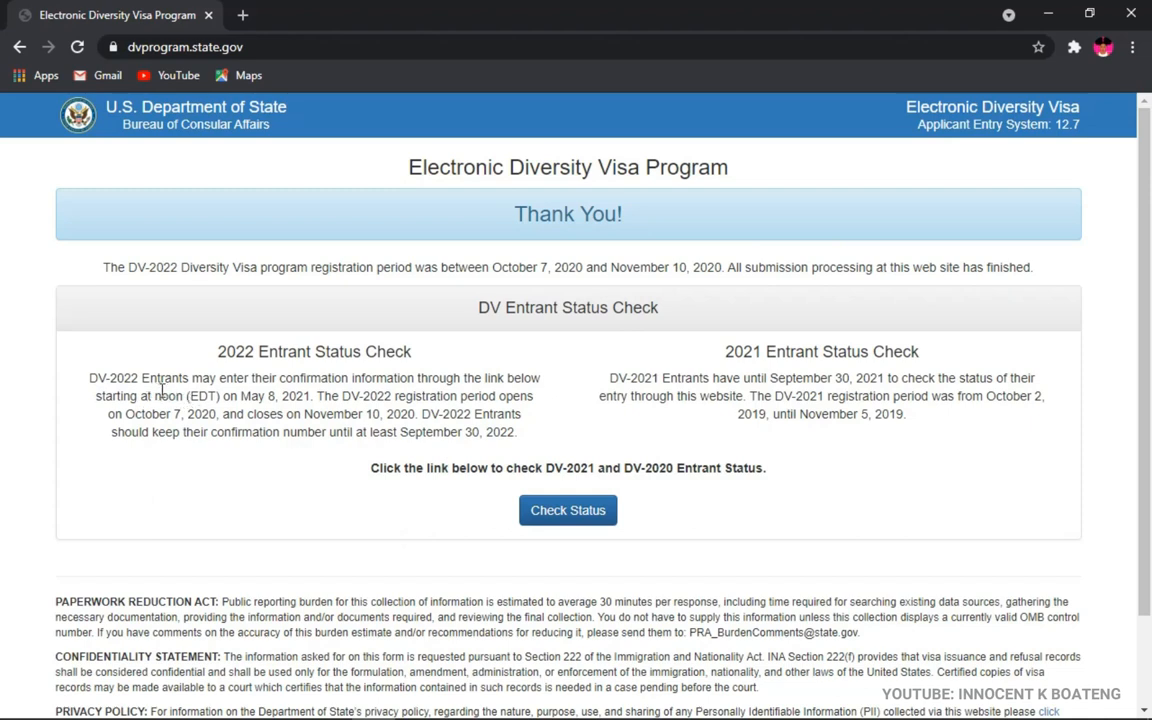
mouse_move(556, 388)
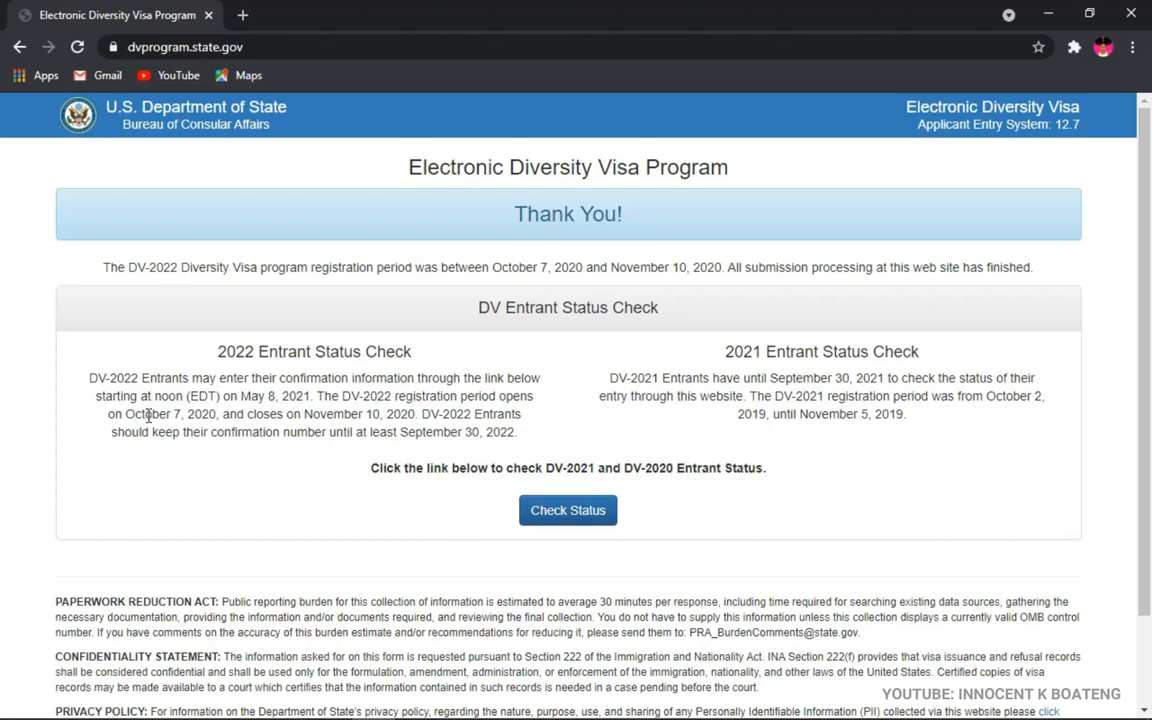
mouse_move(276, 414)
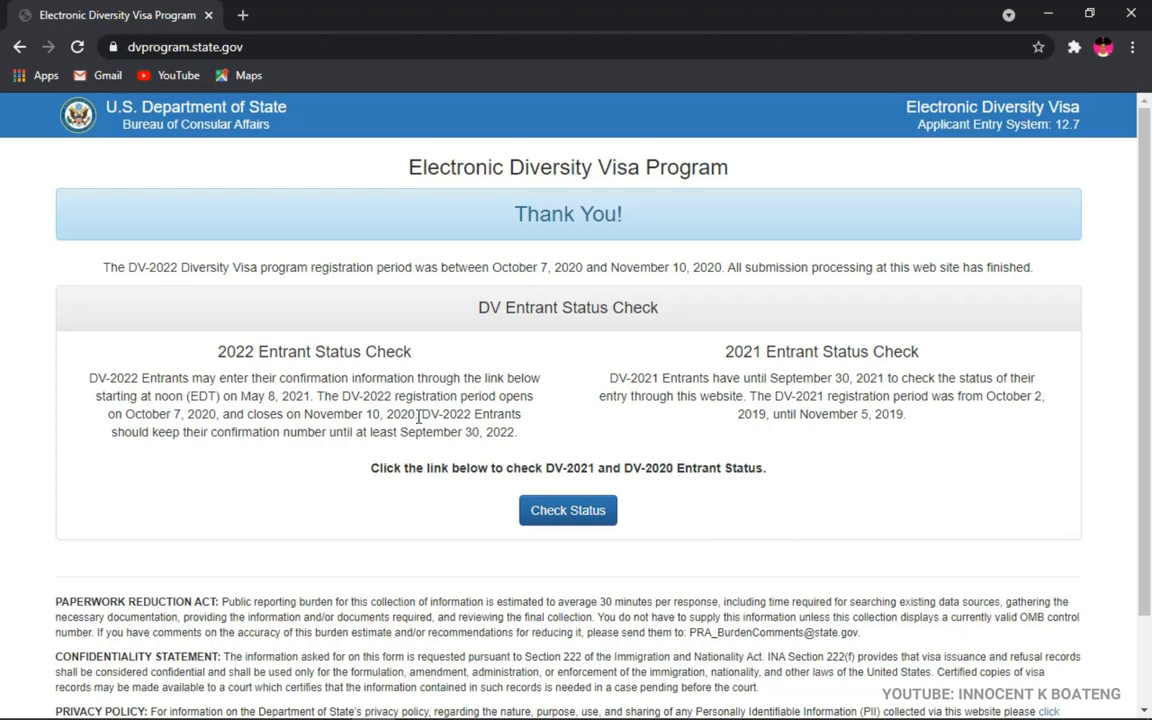
mouse_move(832, 352)
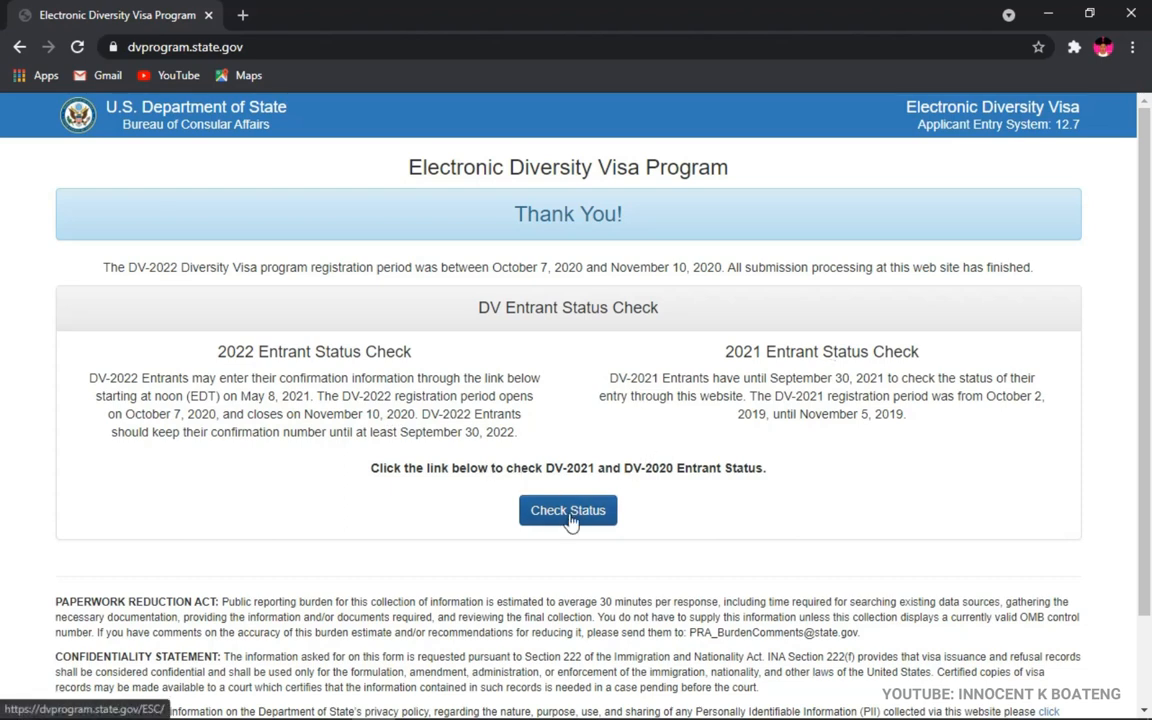
Enter the Entrant Status Check via Check Status, reaching the Welcome page
left_click(568, 510)
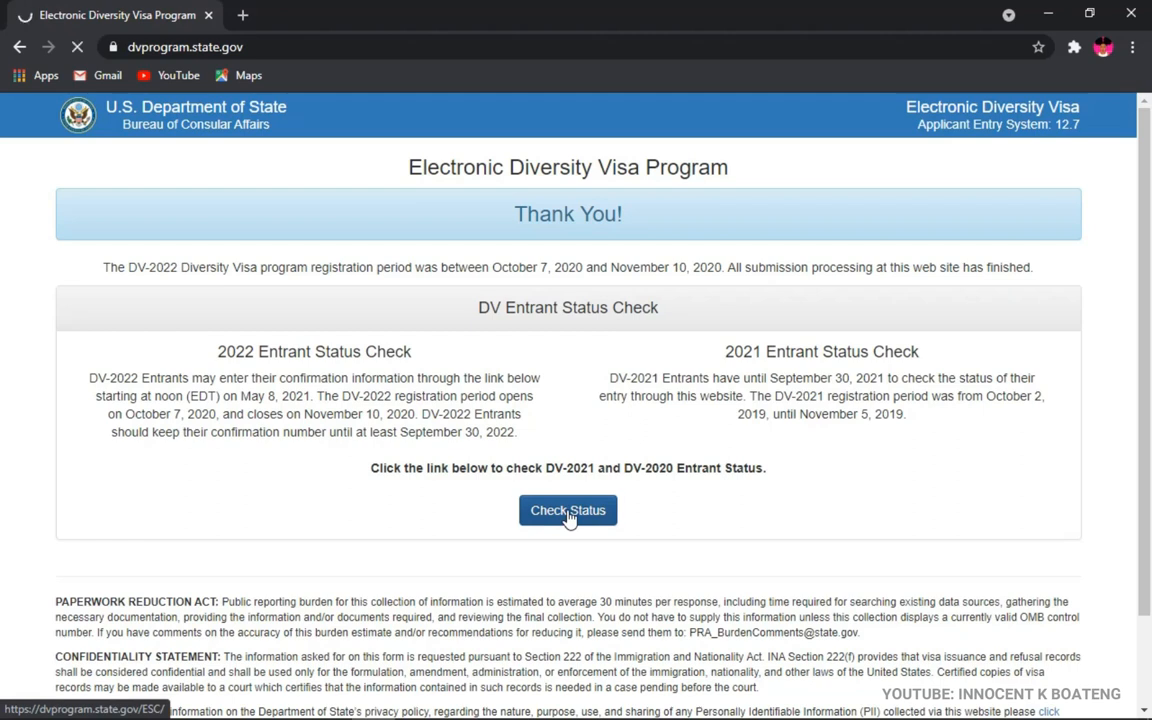
left_click(568, 510)
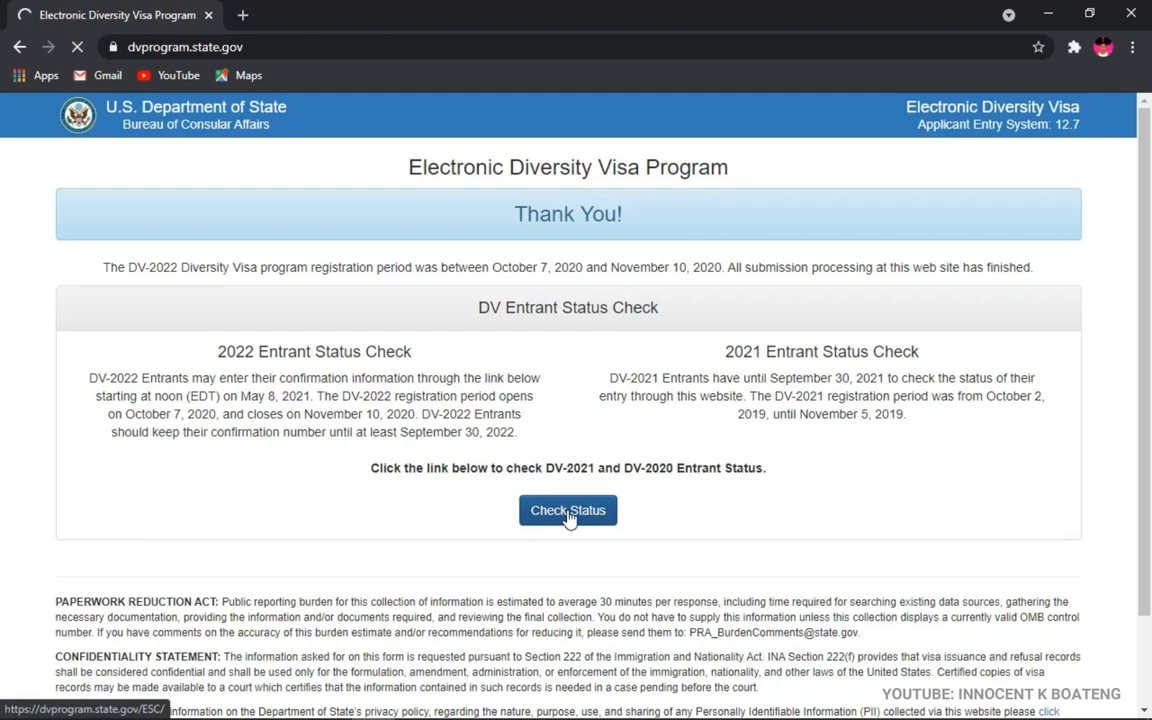
left_click(568, 510)
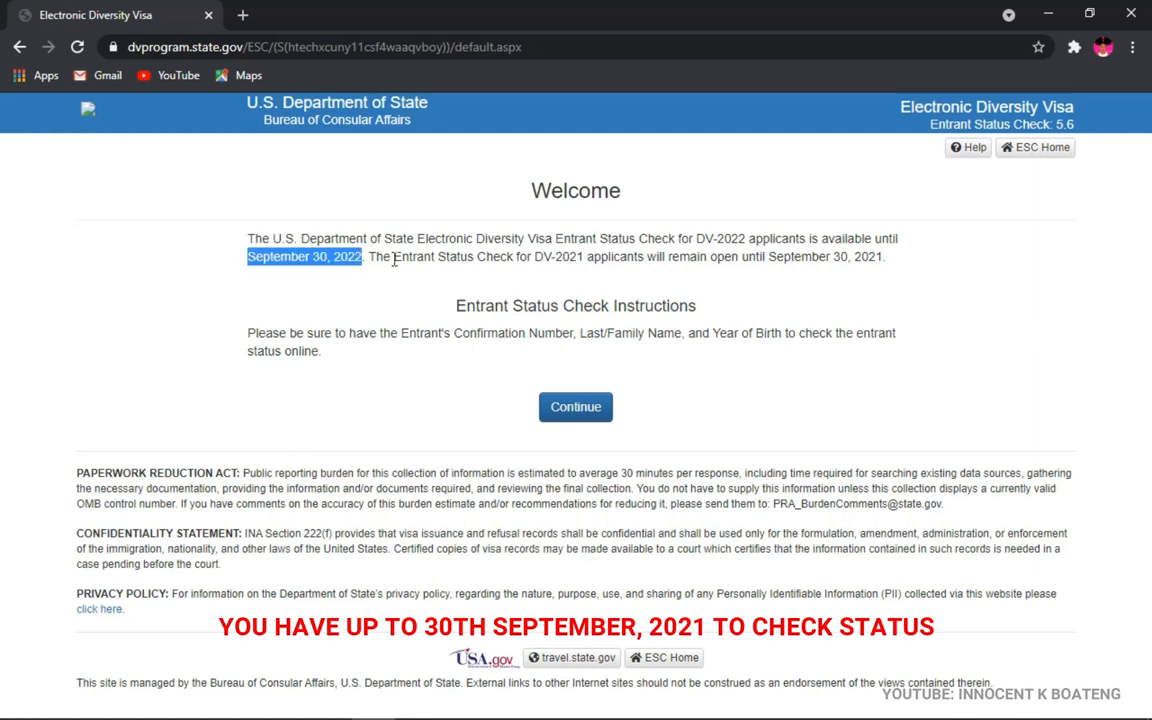
mouse_move(516, 336)
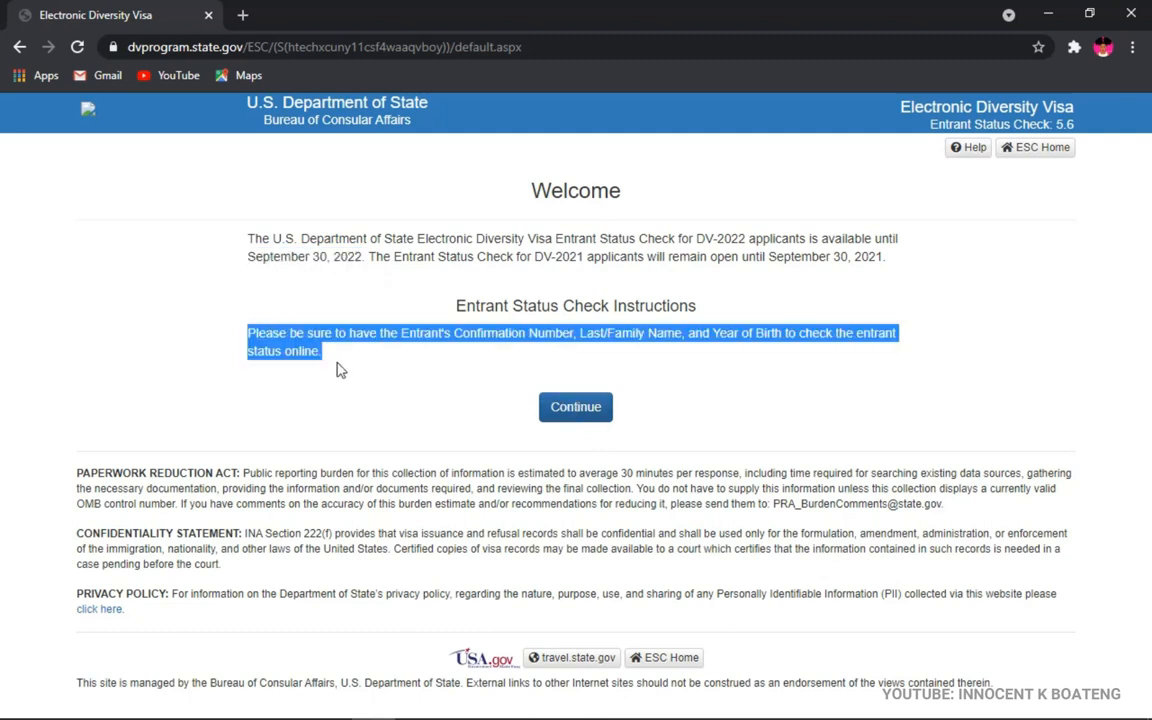
Continue from the Welcome instructions toward the entrant information form
left_click(576, 406)
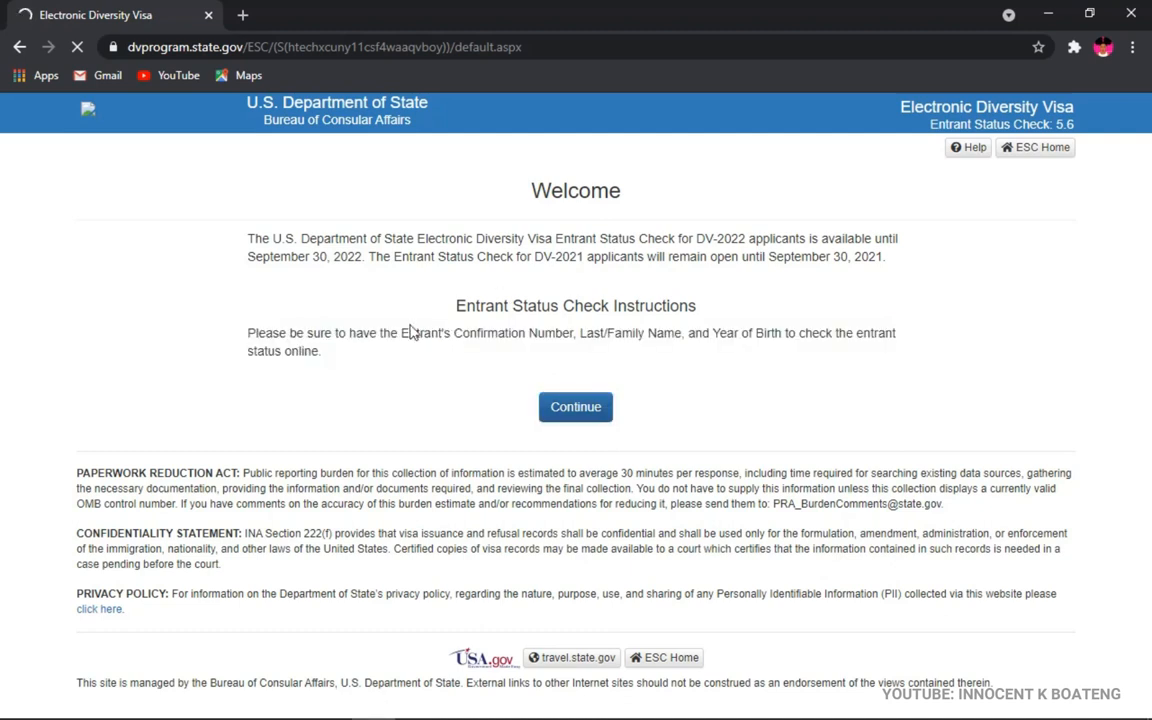
mouse_move(716, 368)
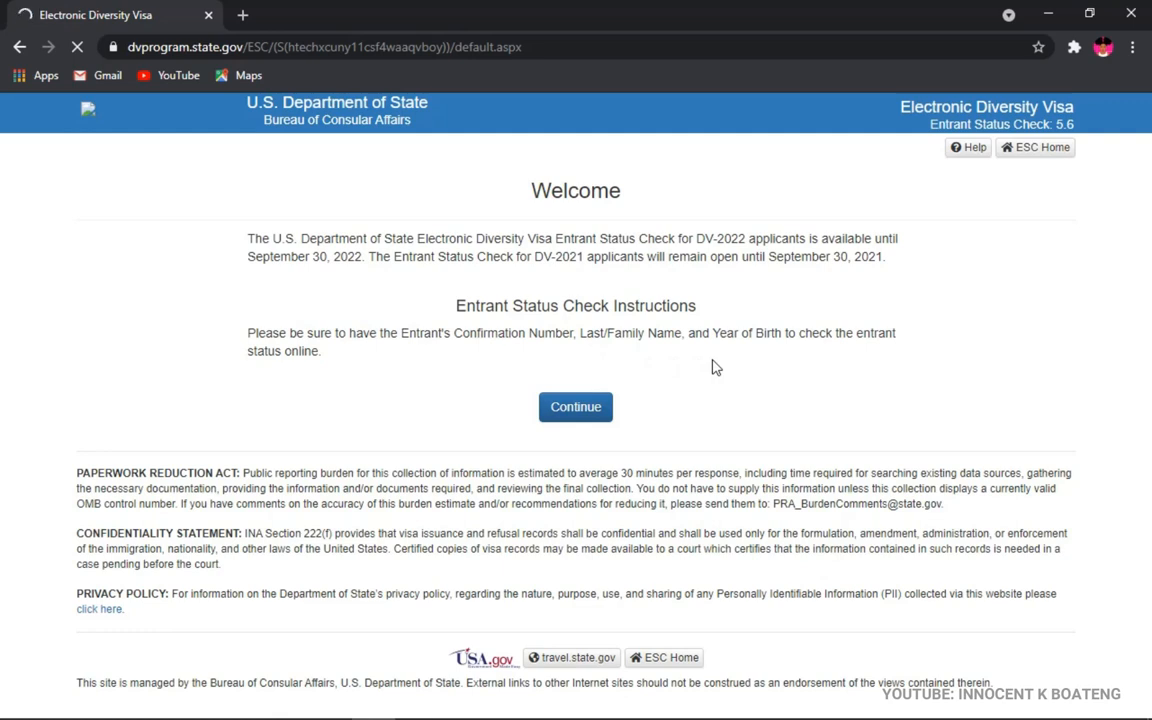
left_click(576, 406)
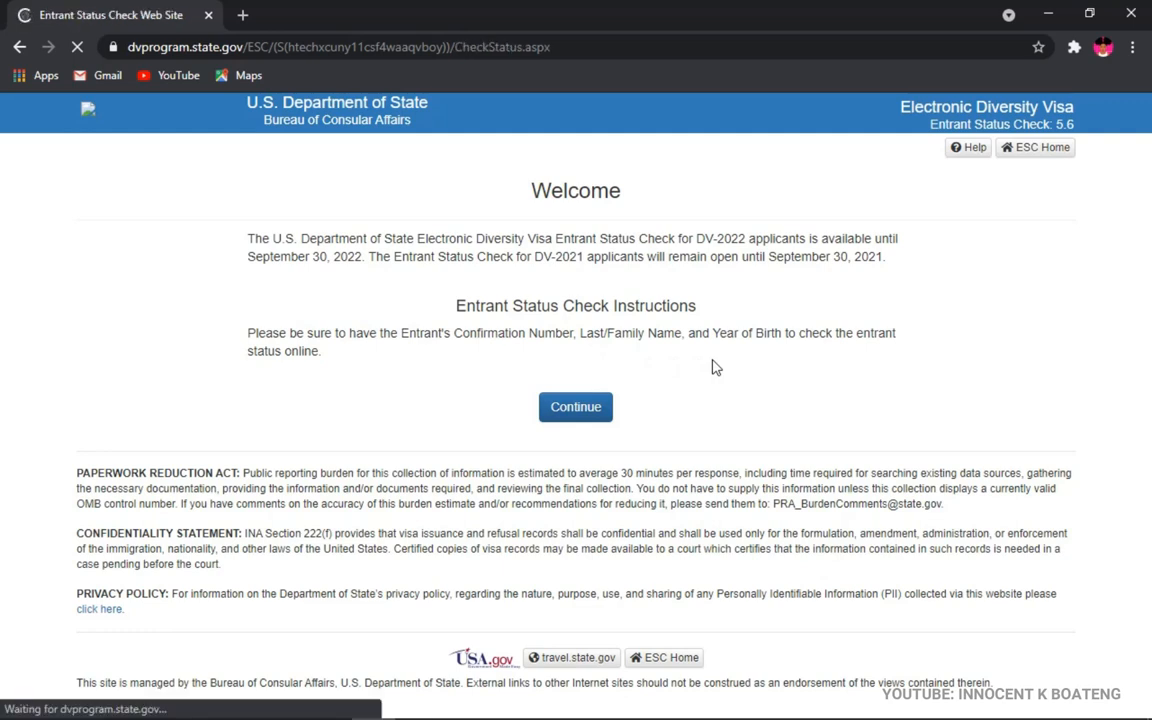
left_click(576, 406)
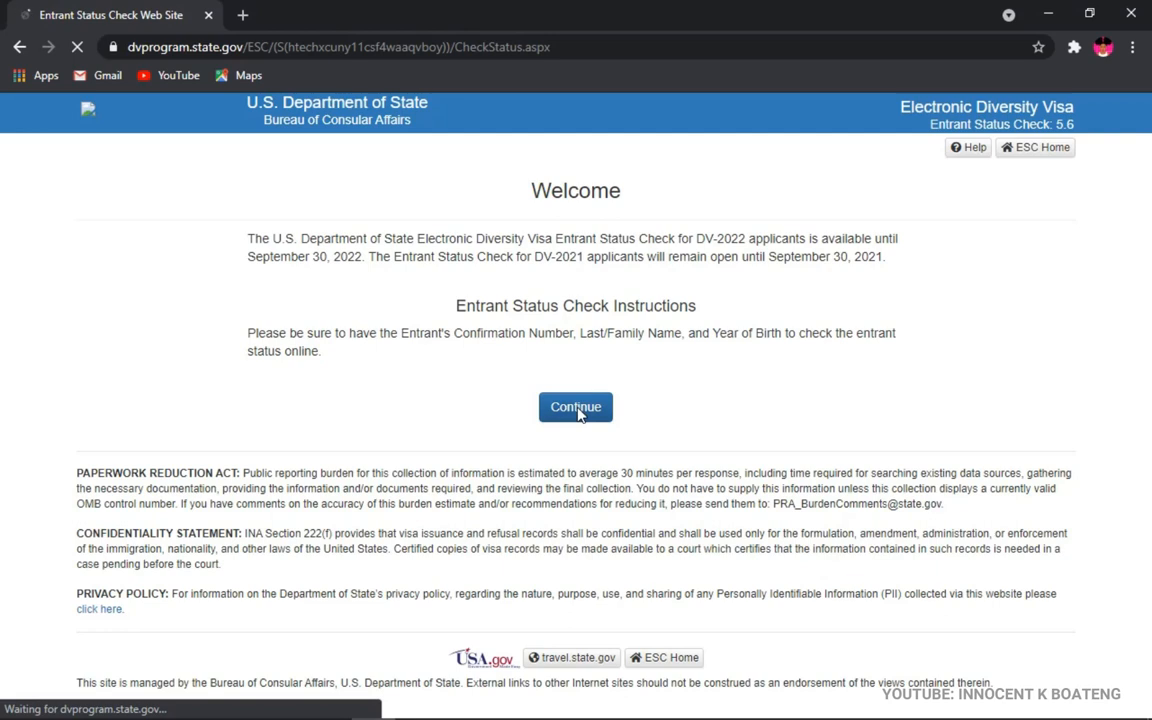
Reach the Enter Entrant Information form and fill the Confirmation Number field
left_click(576, 408)
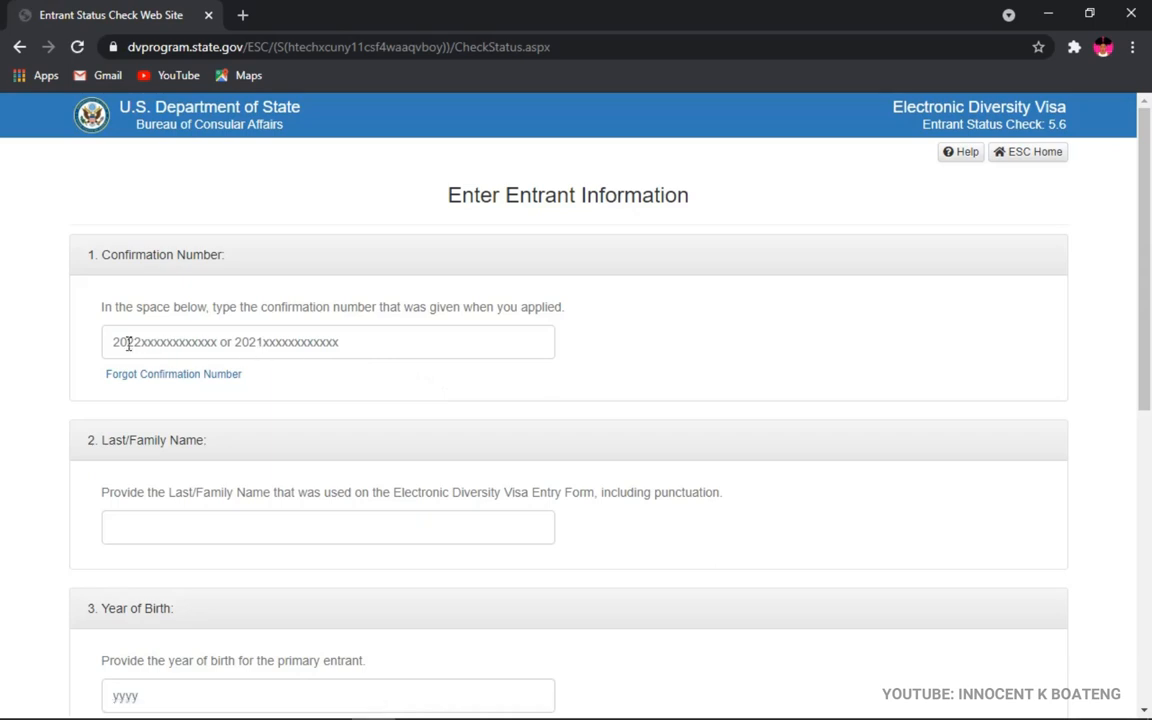
mouse_move(150, 348)
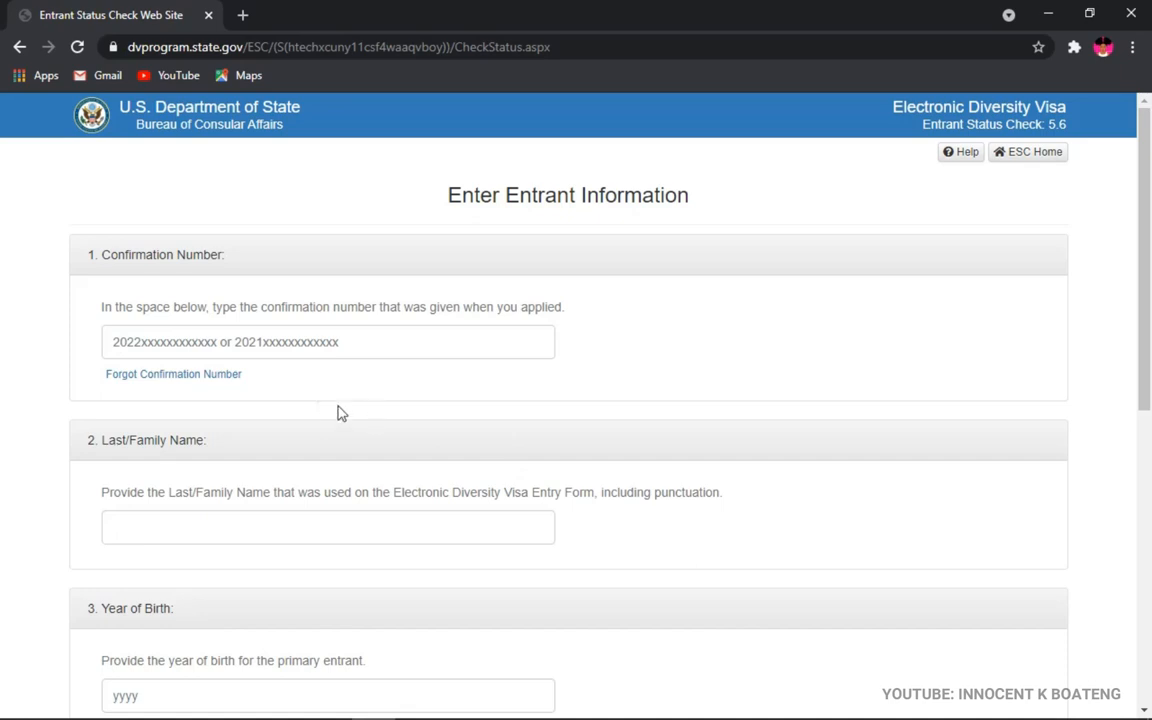
mouse_move(180, 304)
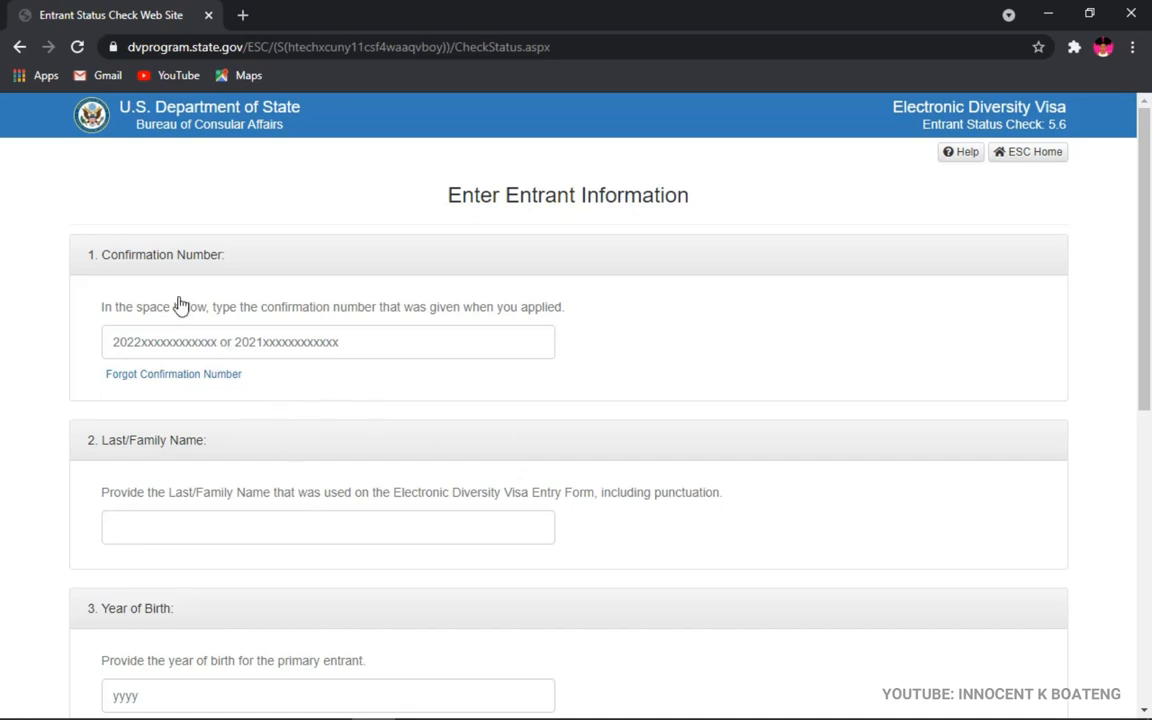
left_click(328, 340)
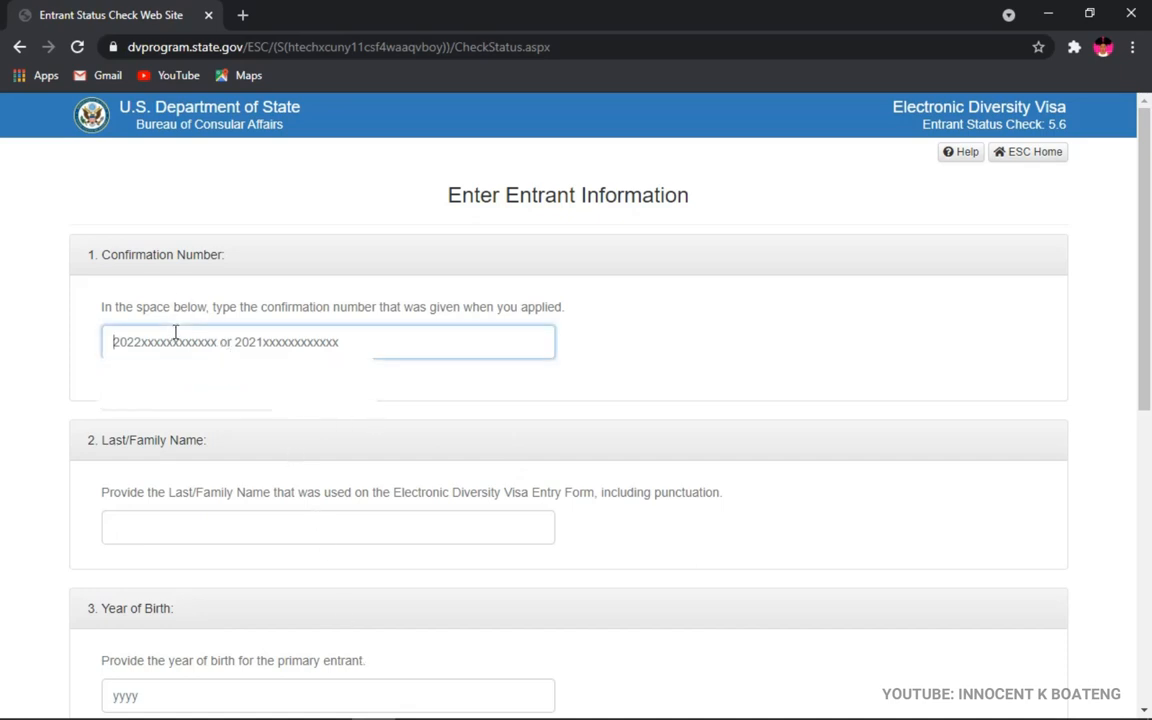
left_click(328, 340)
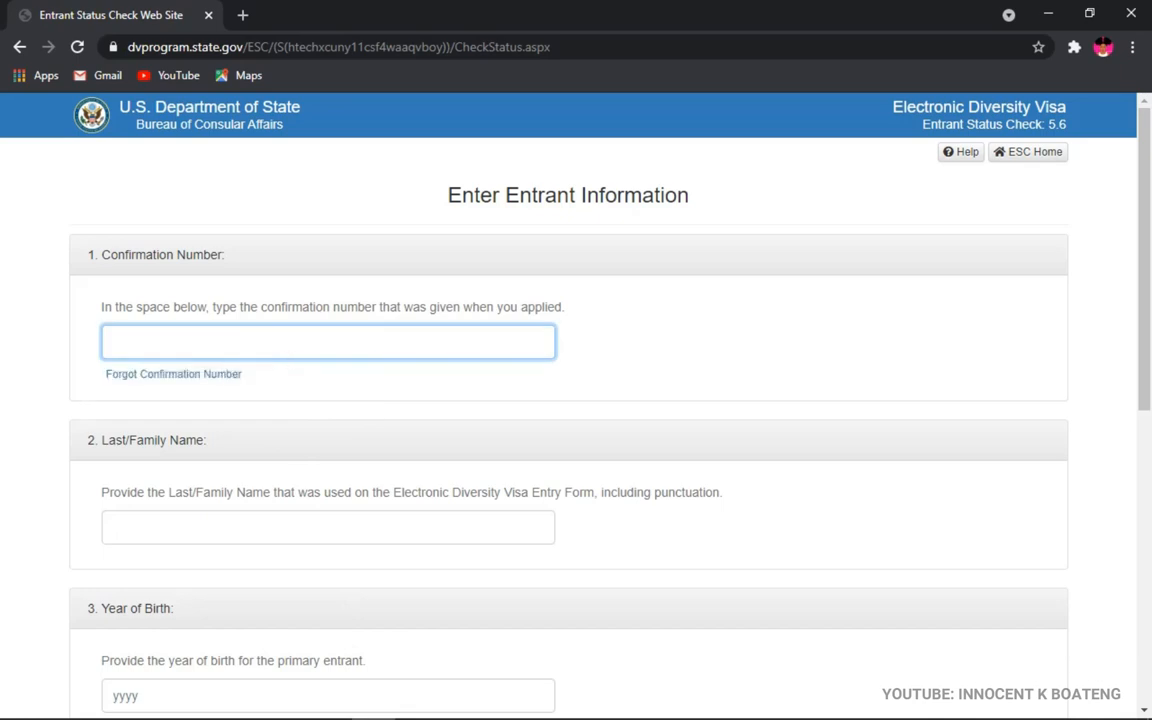
scroll("down", 3)
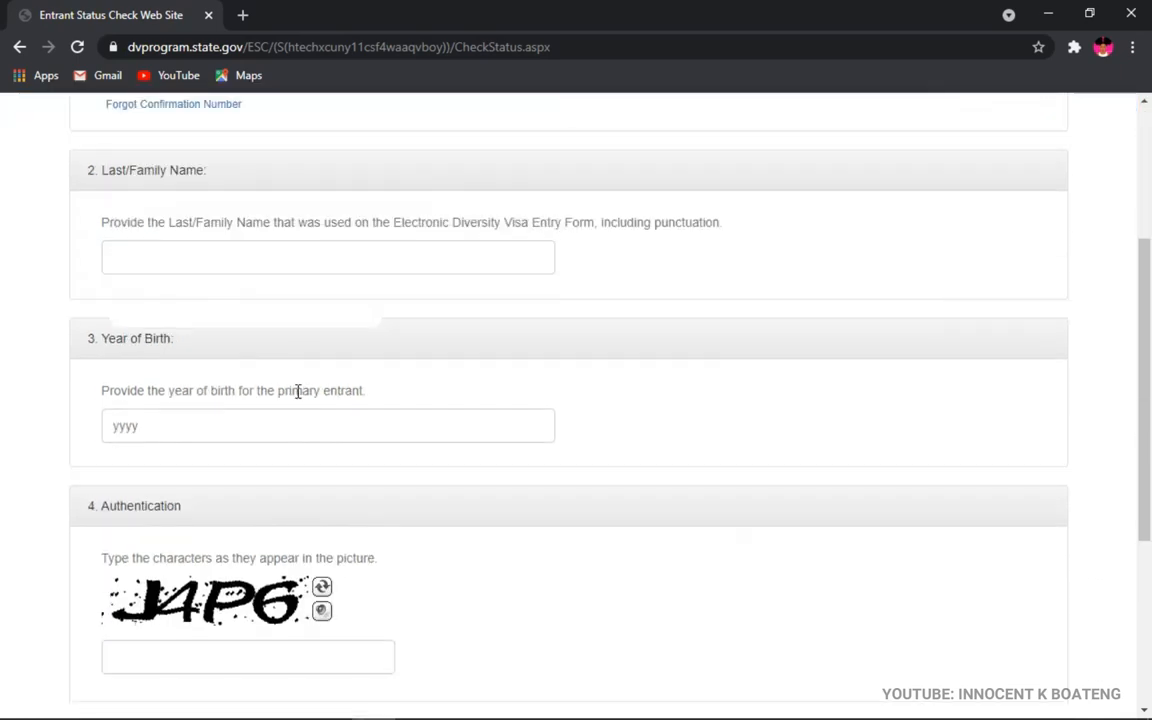
Fill the Last/Family Name from autofill and set Year of Birth to 1997
left_click(328, 256)
type("BOATENG")
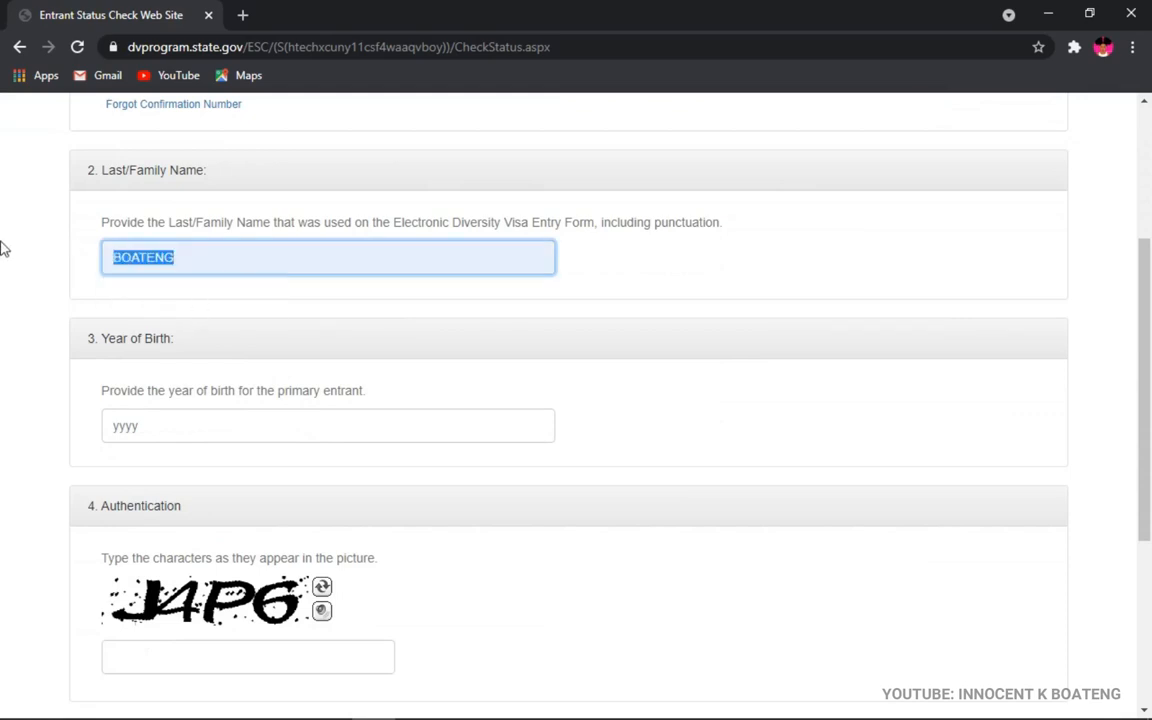
mouse_move(32, 260)
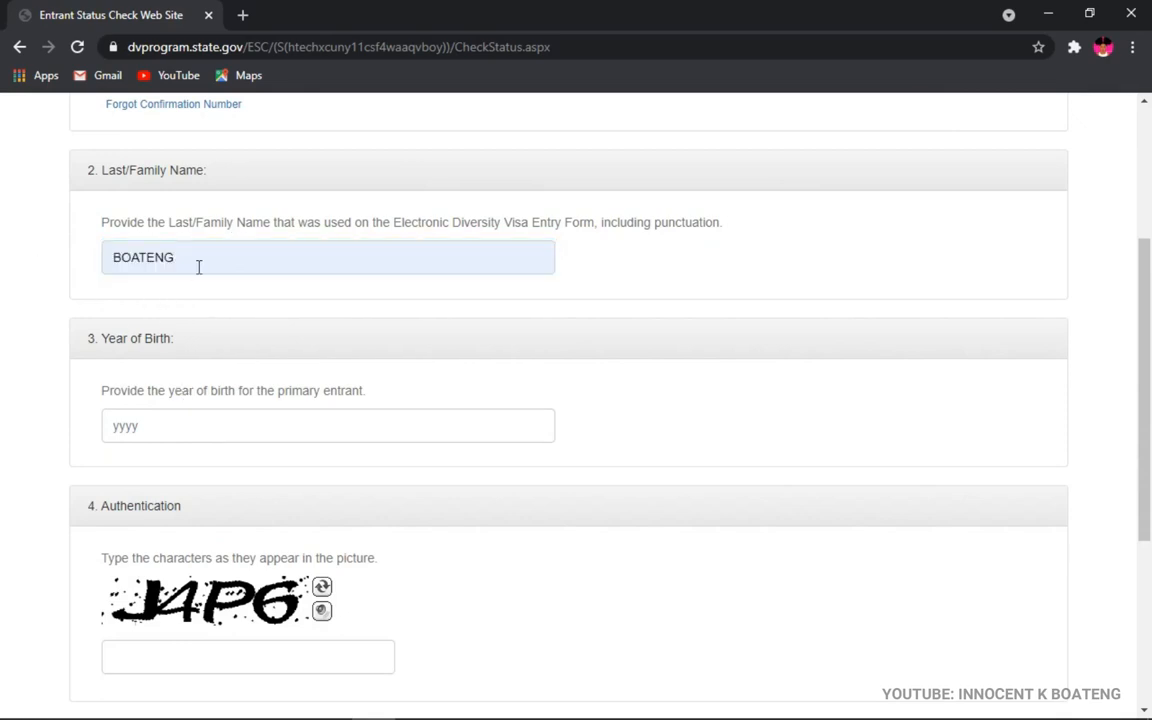
scroll("down", 3)
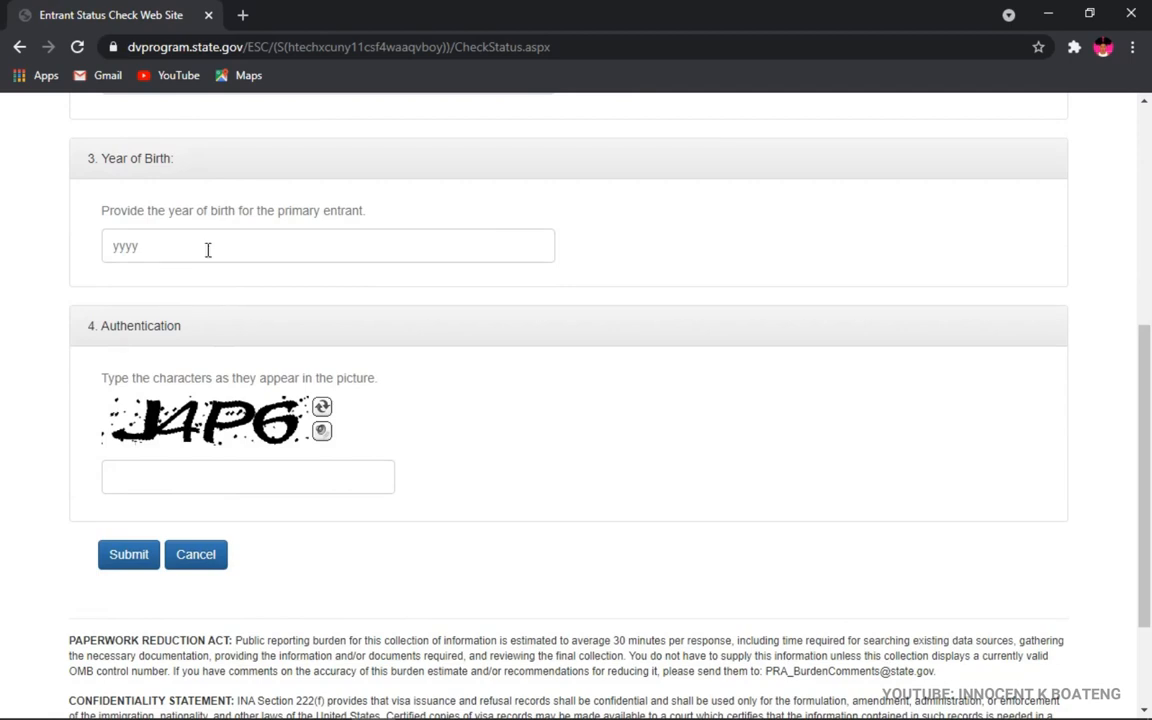
type("1997")
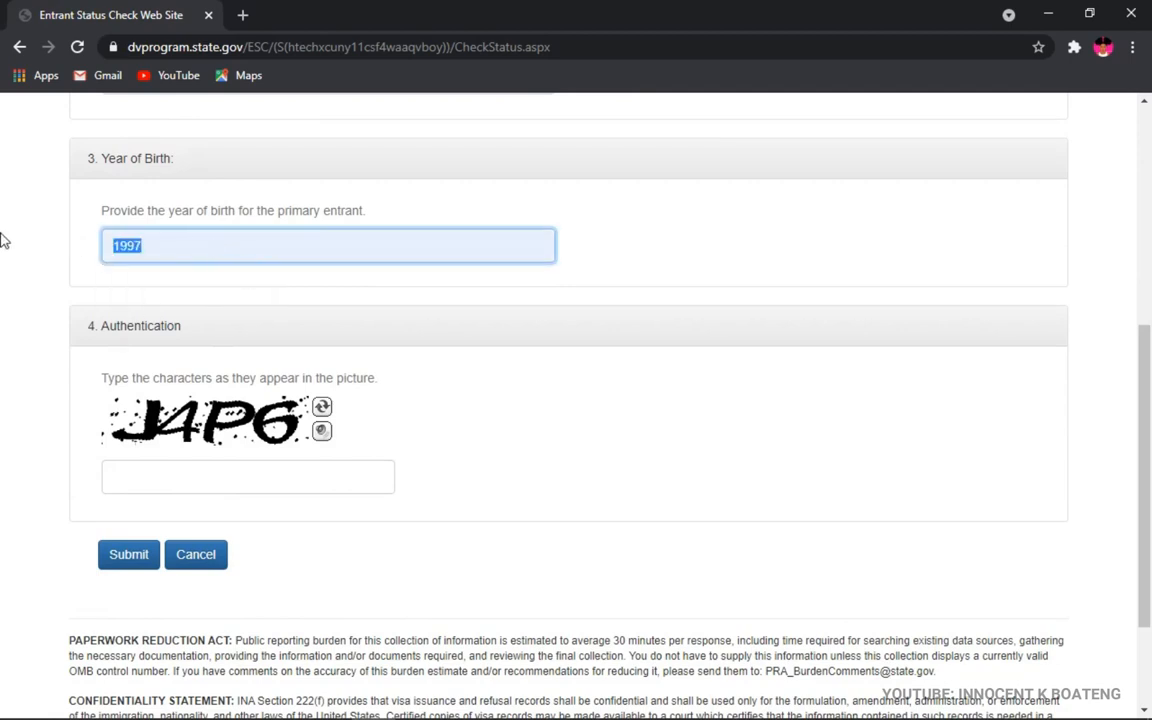
scroll("down", 3)
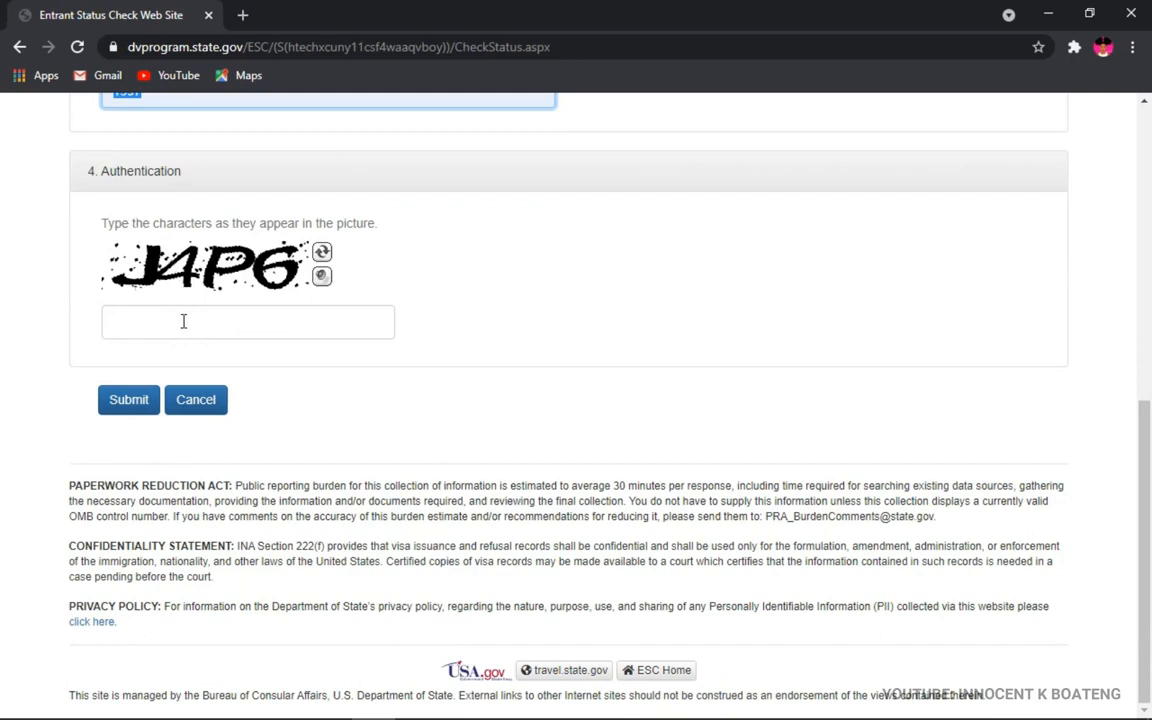
Enter the captcha characters J4P6 in the Authentication box
left_click(248, 320)
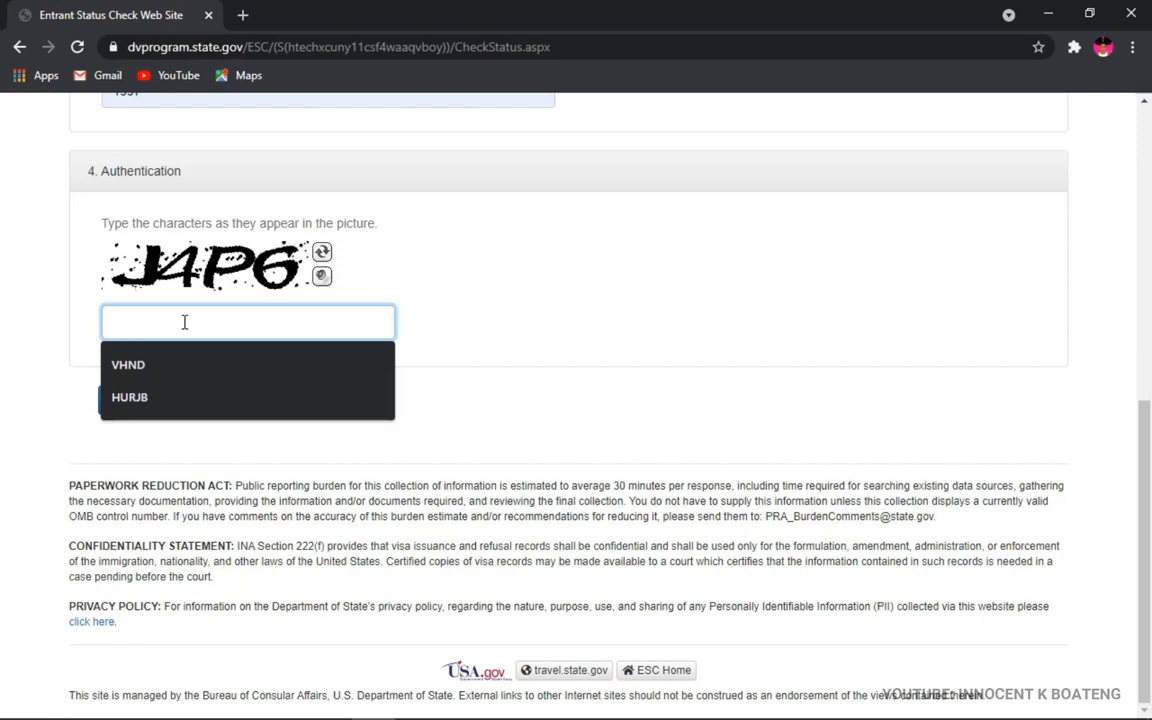
type("J4P")
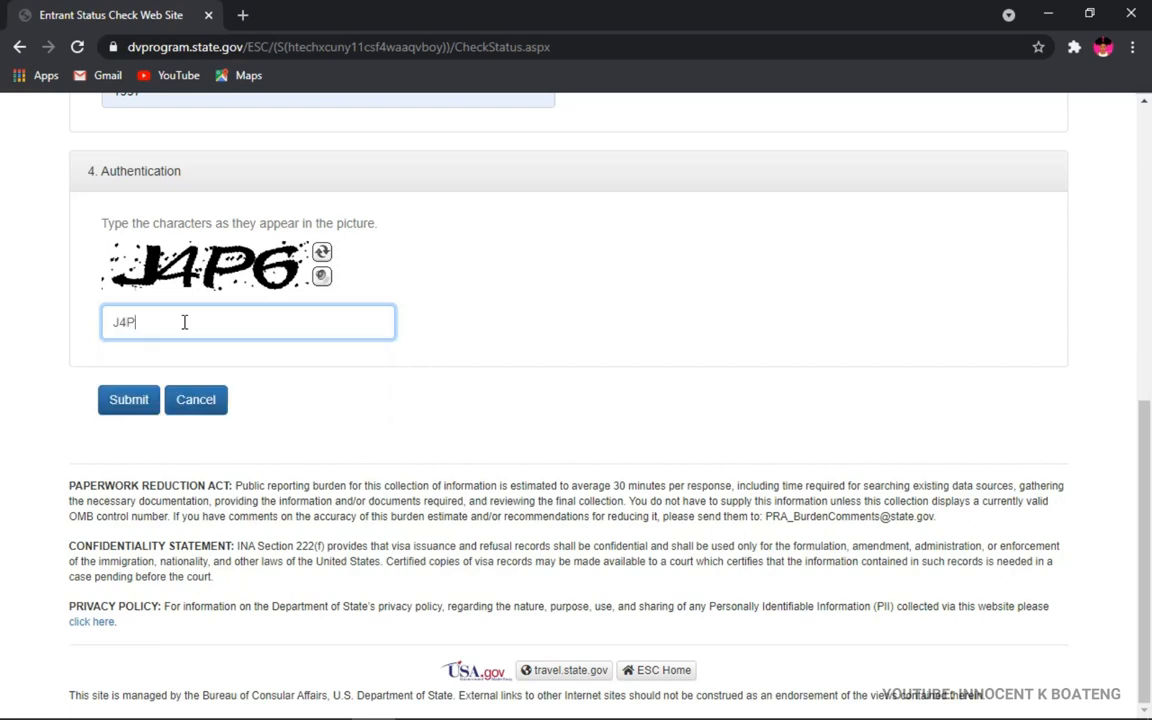
type("6")
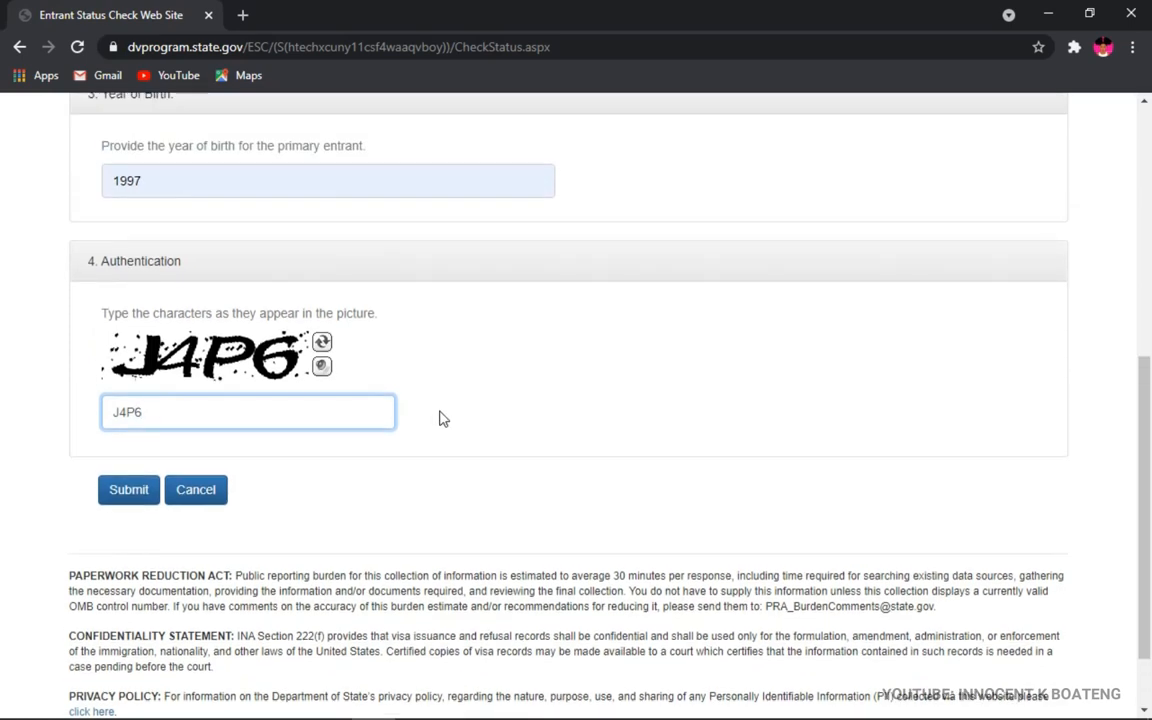
mouse_move(424, 420)
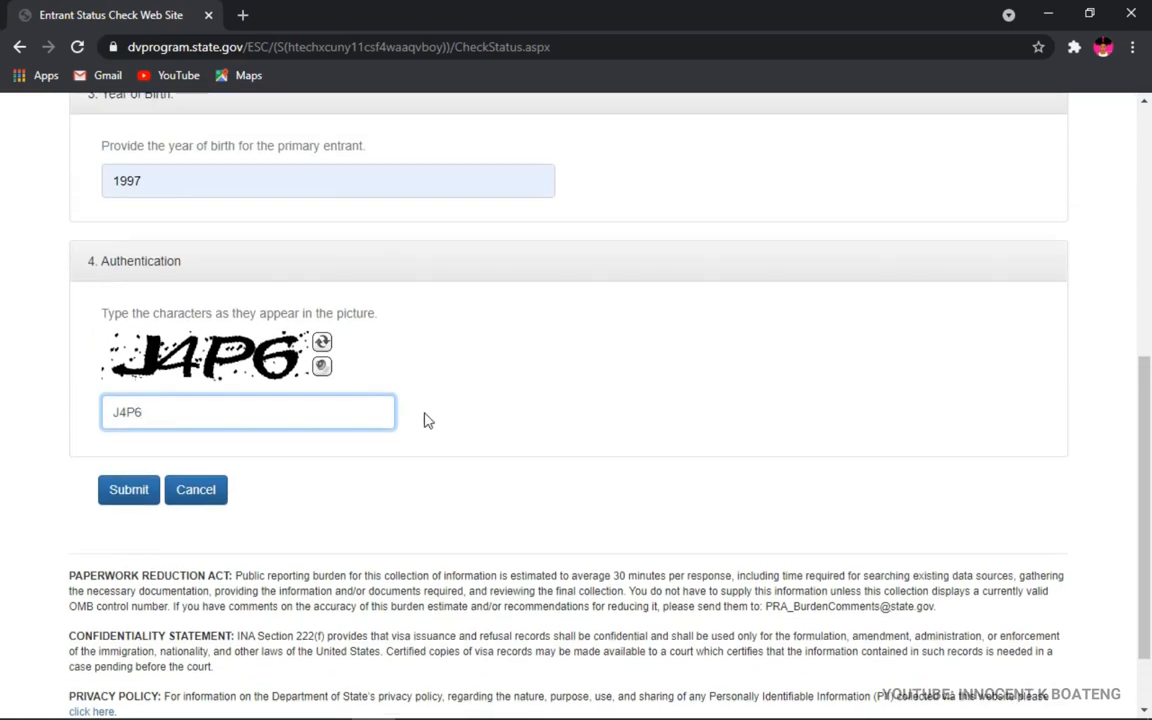
scroll("up", 3)
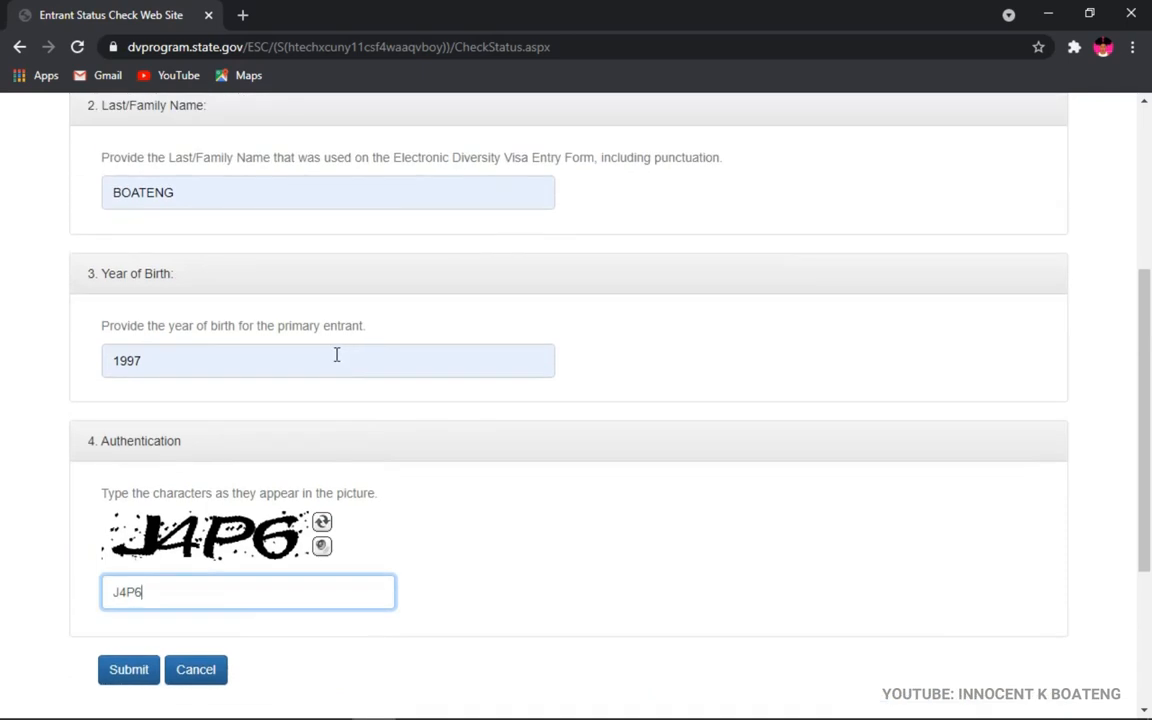
scroll("down", 3)
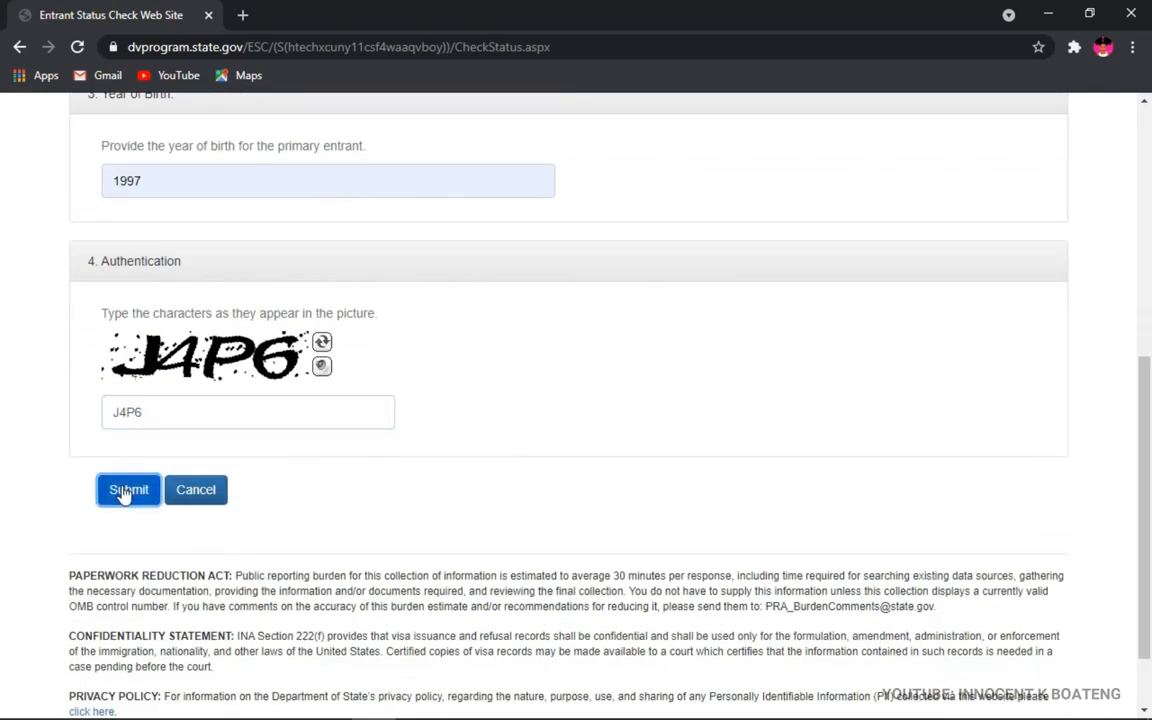
Submit the entrant information; the result page states the entry HAS NOT BEEN SELECTED
left_click(128, 488)
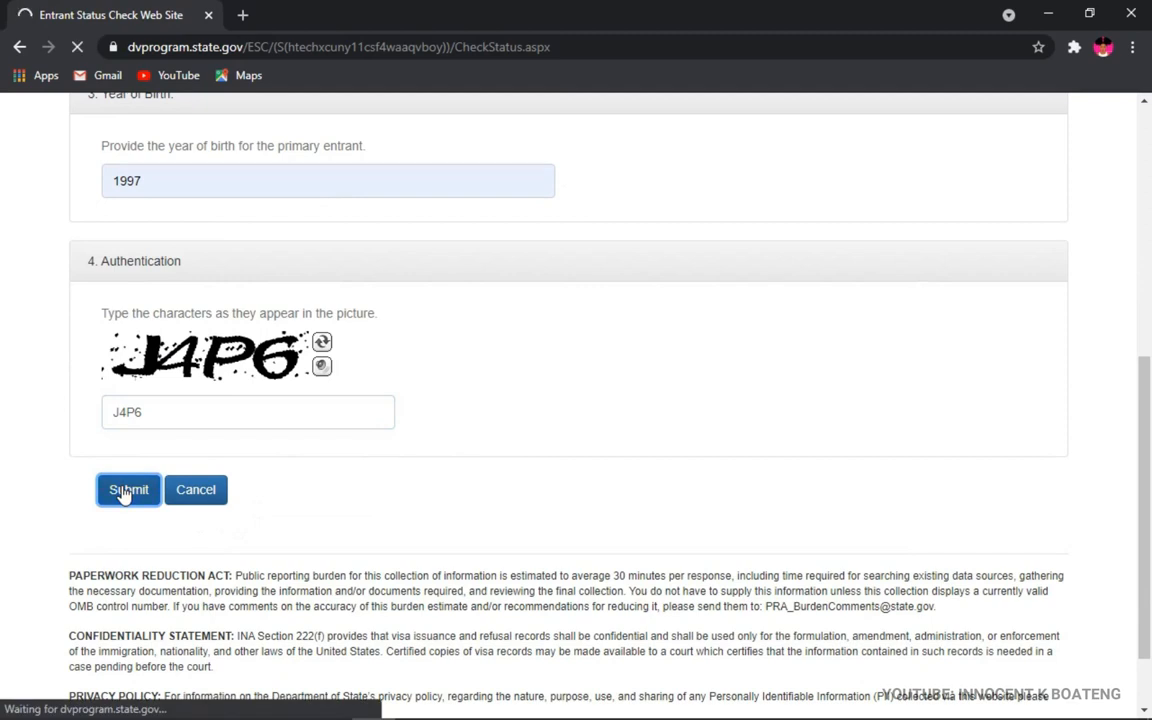
left_click(128, 488)
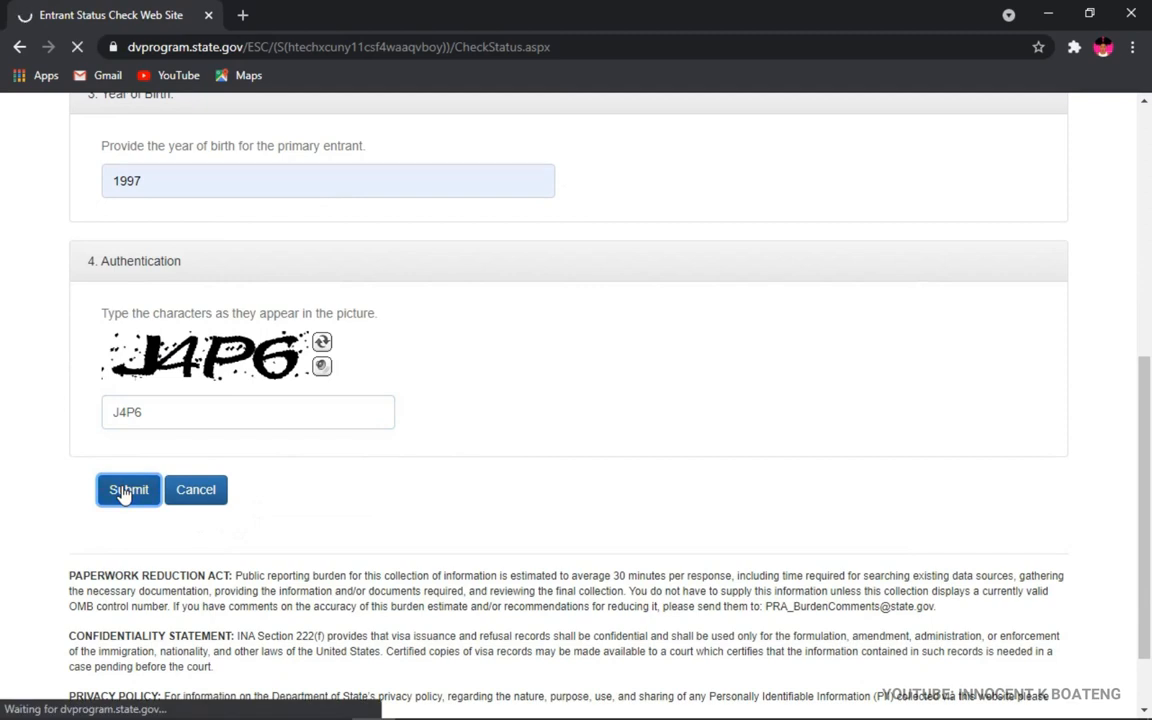
left_click(128, 488)
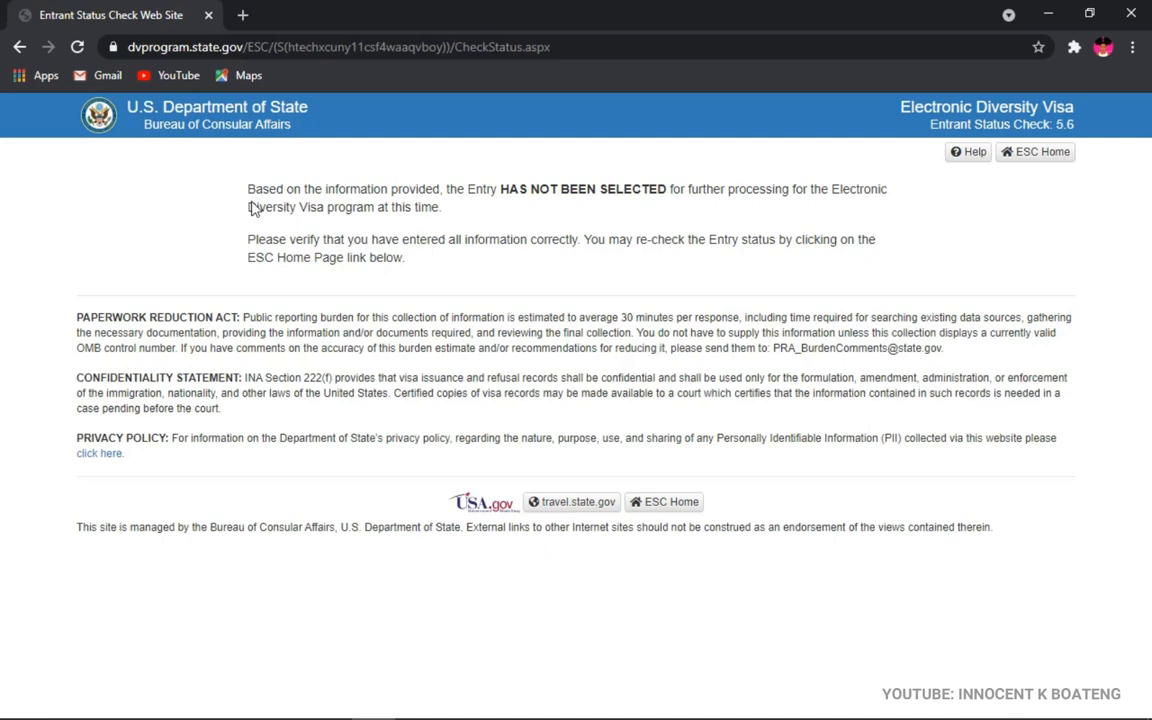
left_click_drag(248, 188, 442, 206)
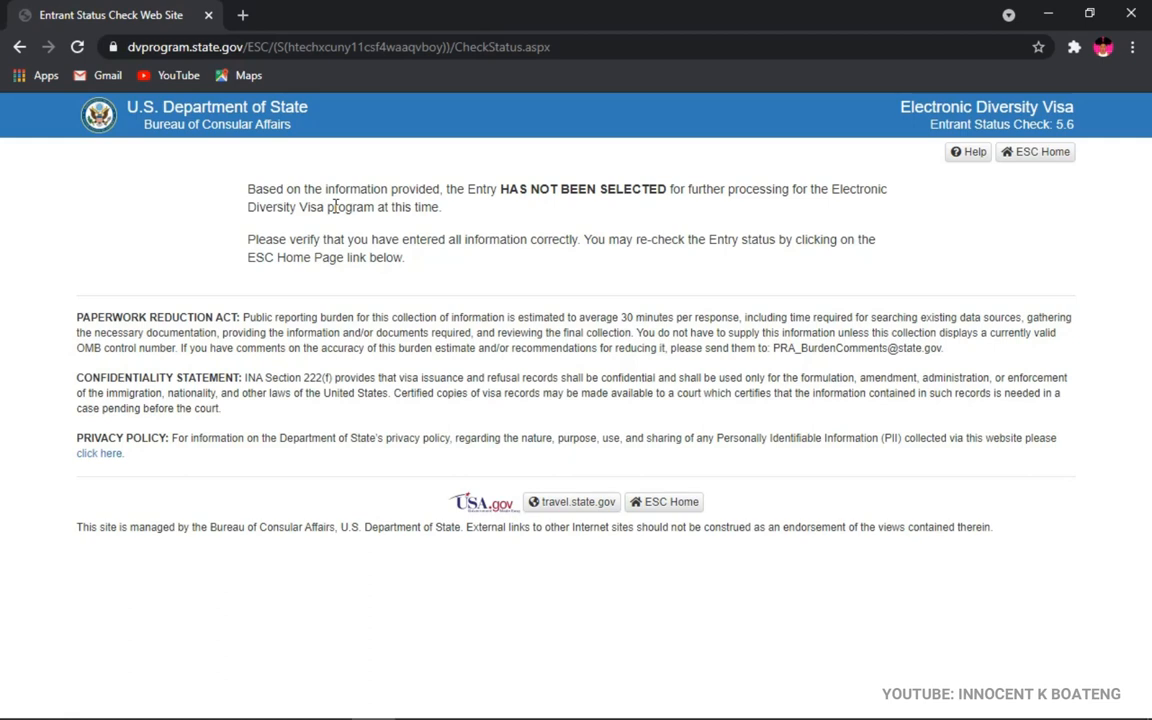
mouse_move(632, 258)
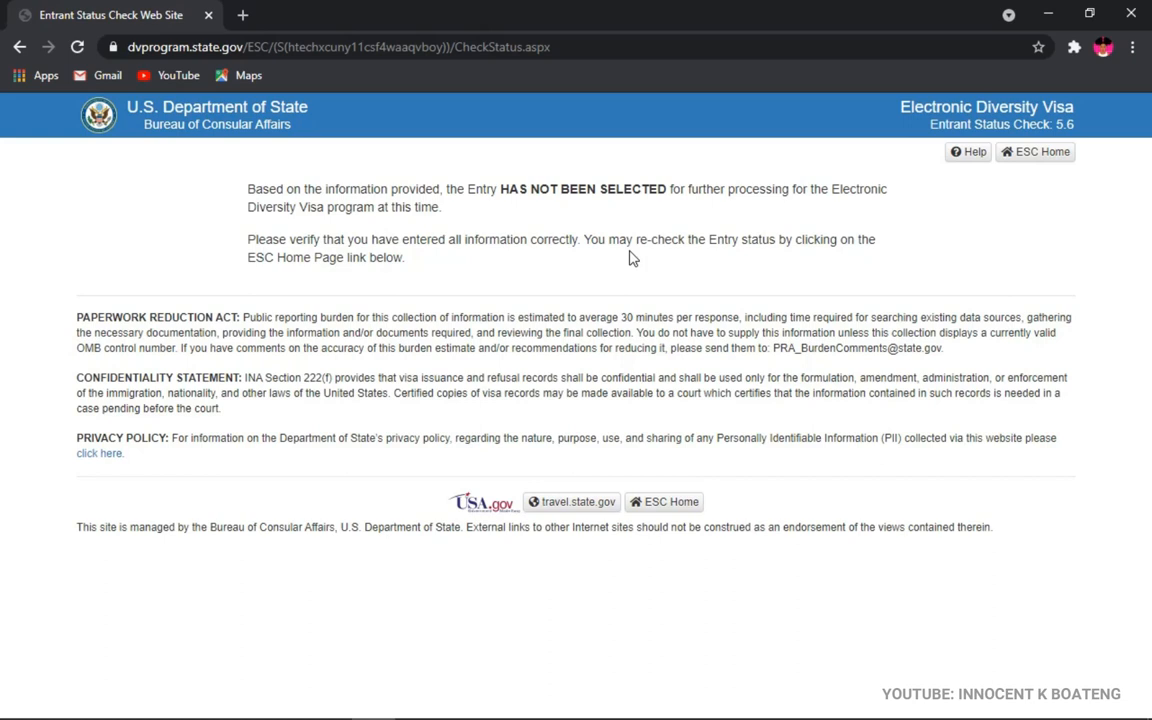
mouse_move(632, 264)
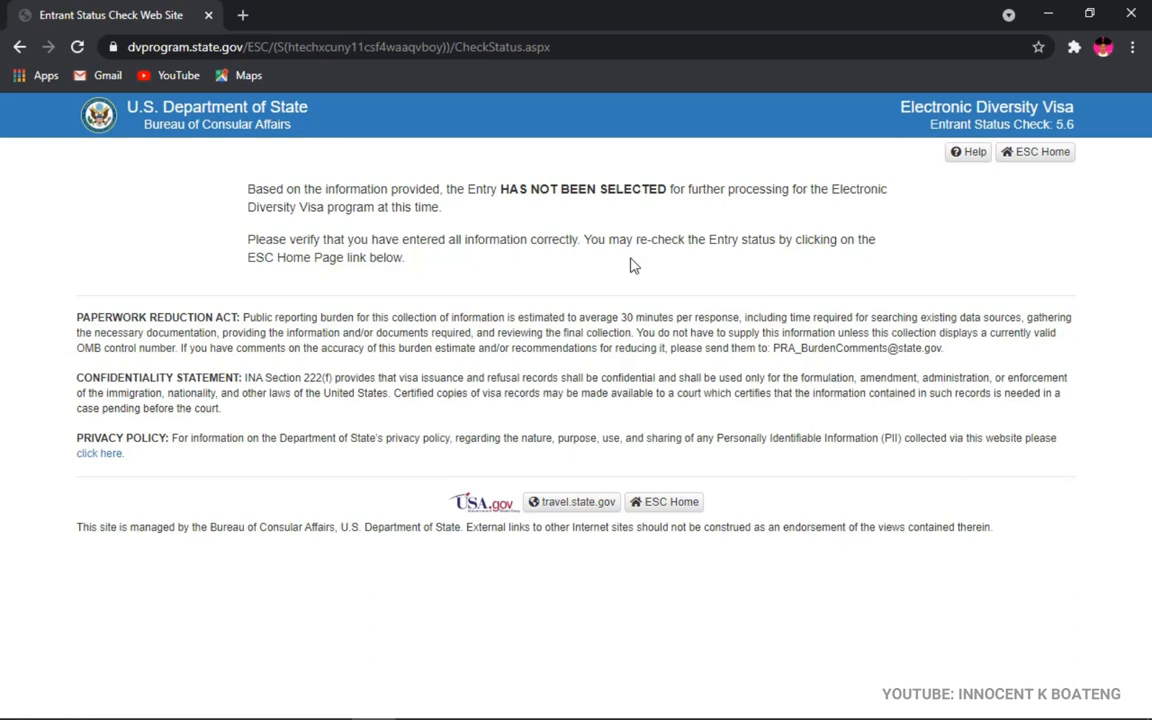
mouse_move(508, 198)
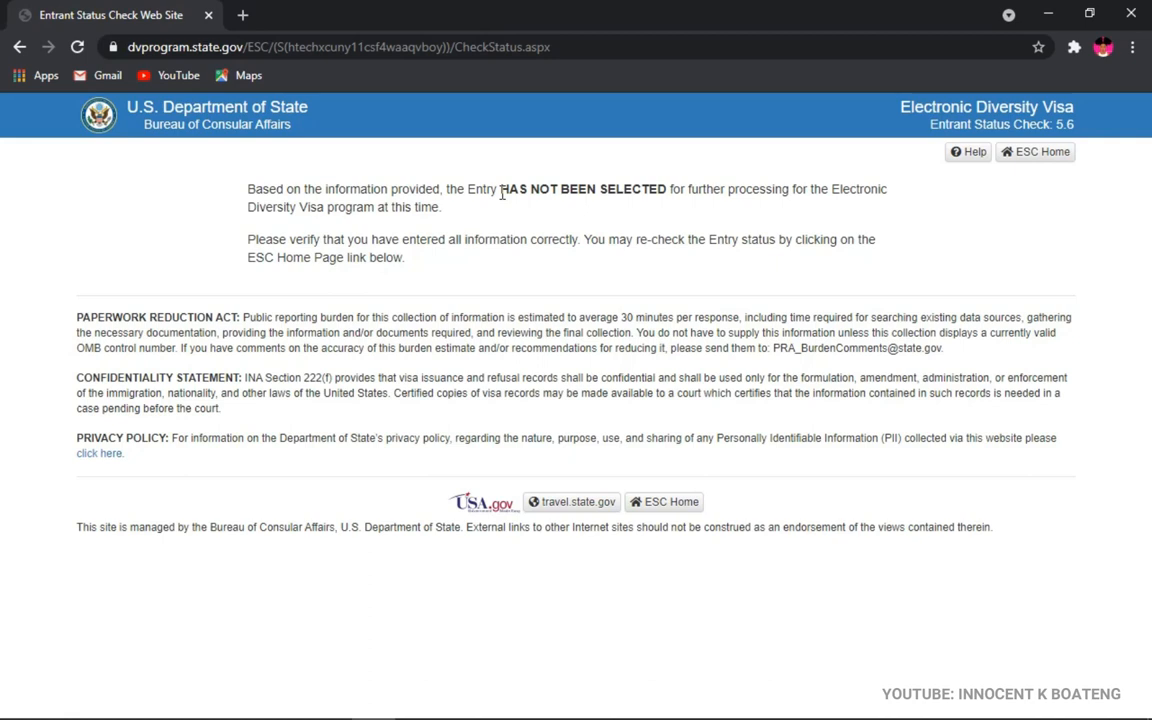
mouse_move(504, 190)
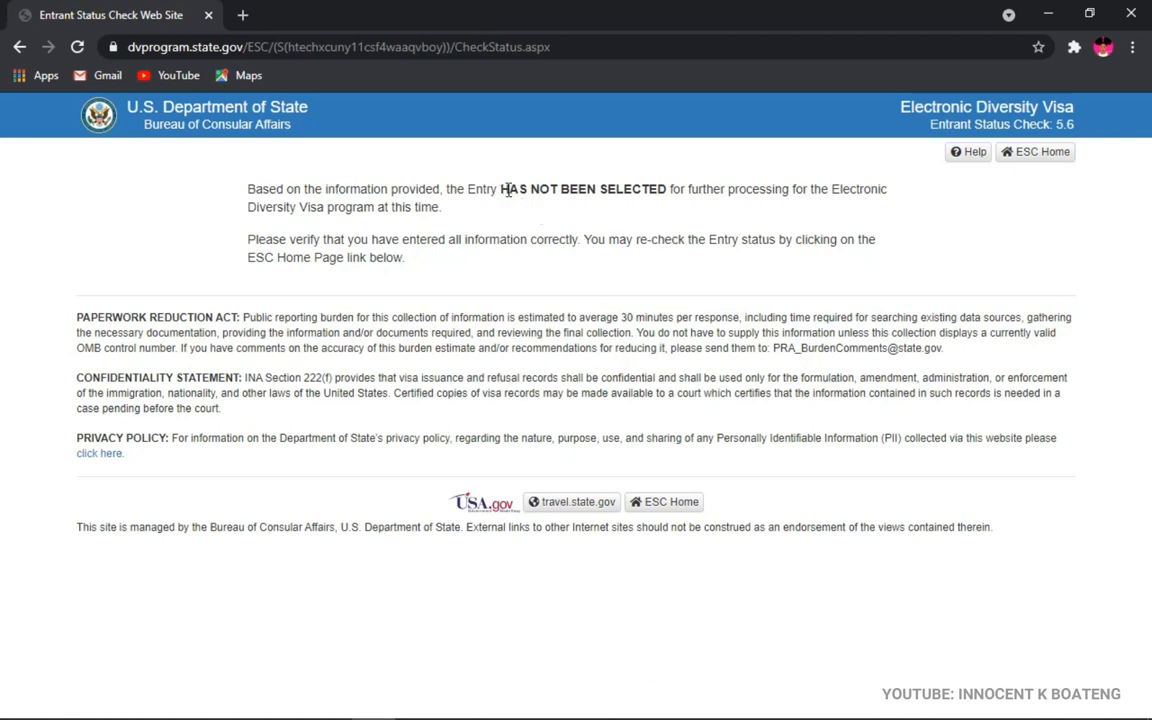
mouse_move(516, 242)
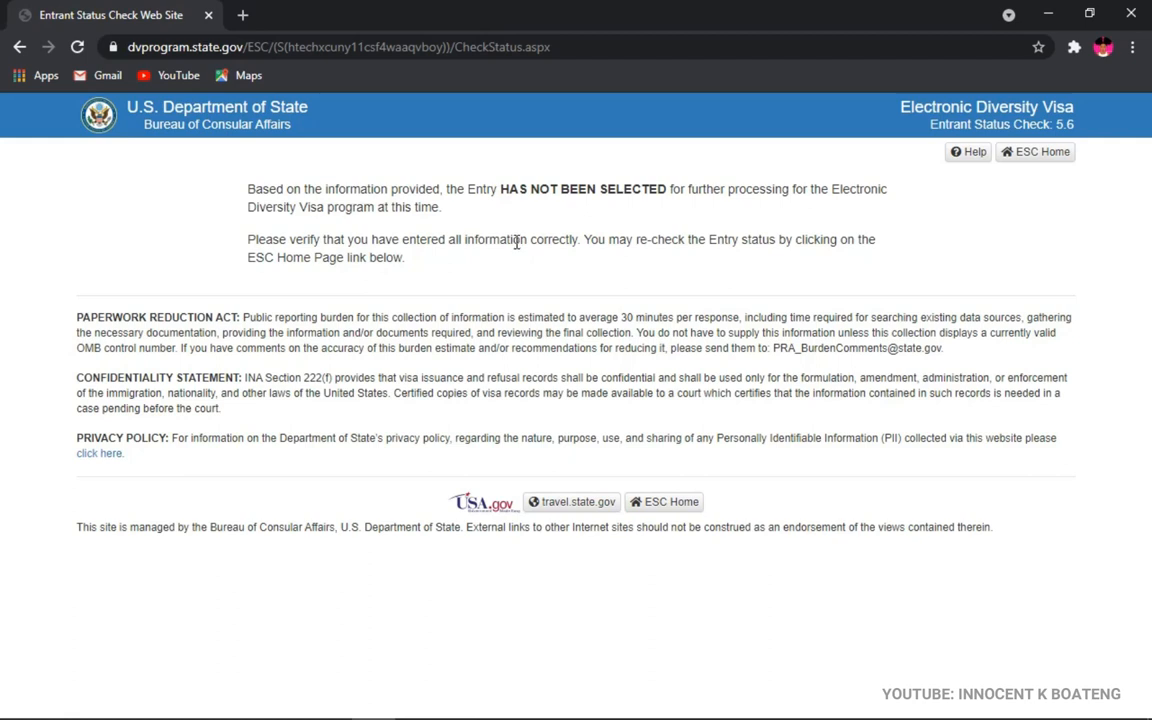
mouse_move(500, 204)
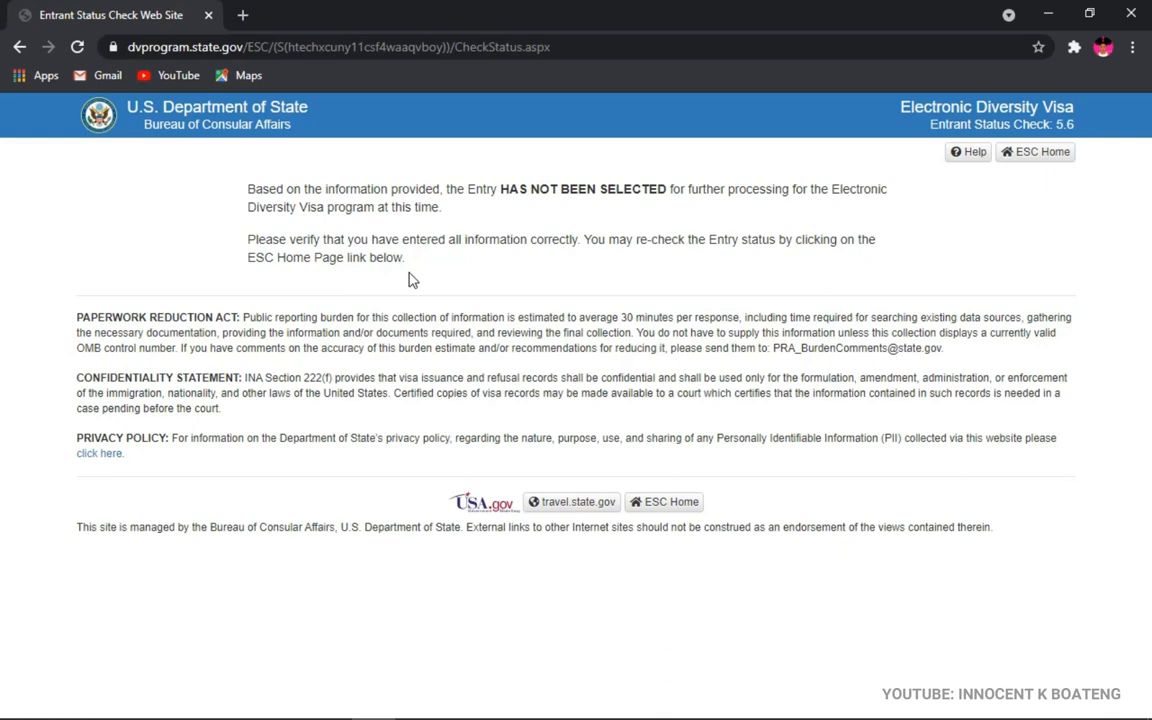
mouse_move(526, 276)
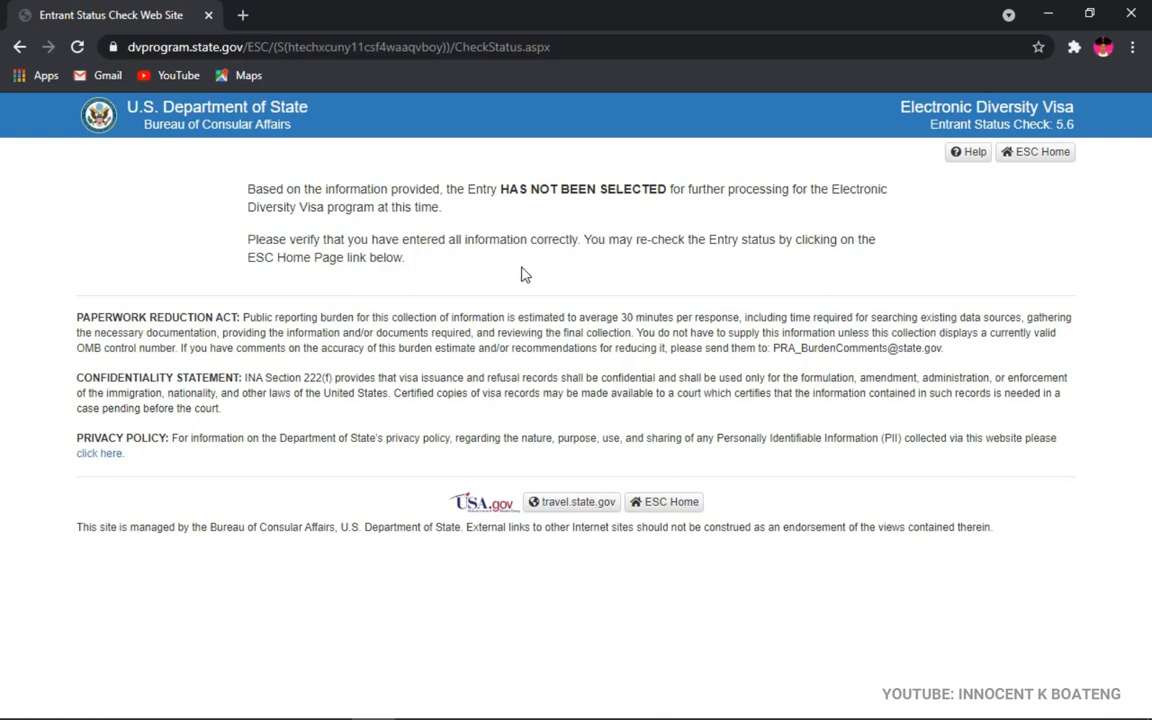